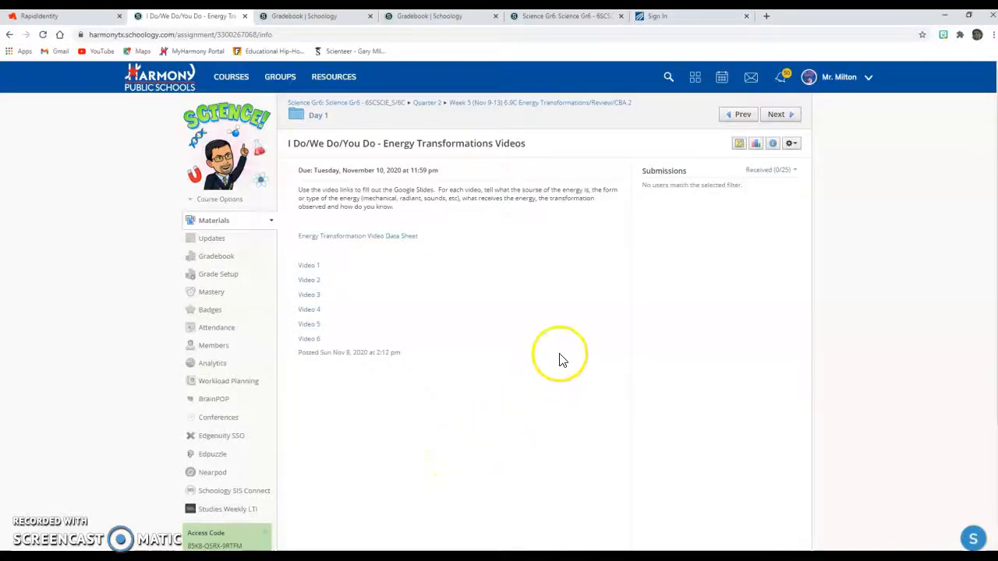
mouse_move(550, 238)
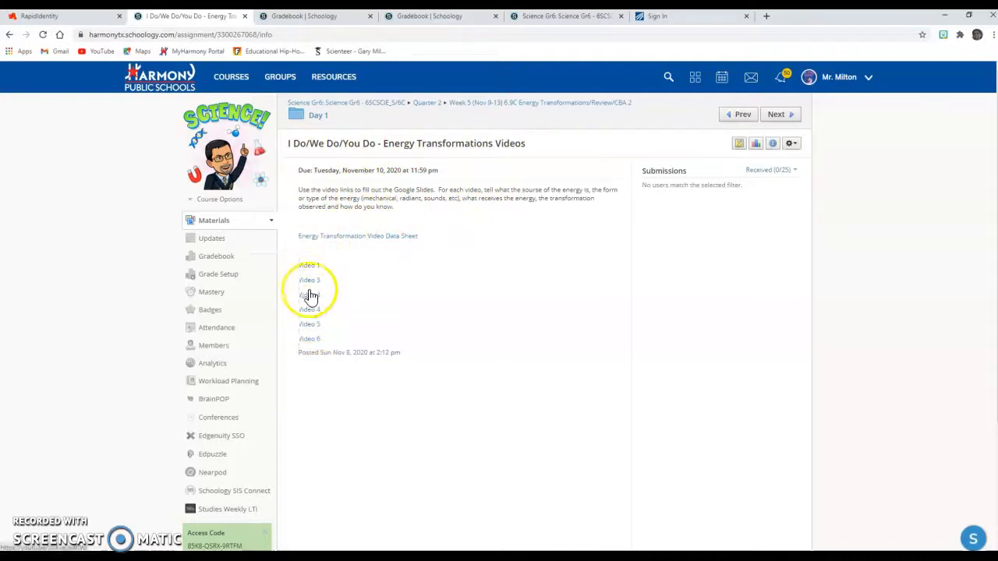
mouse_move(396, 190)
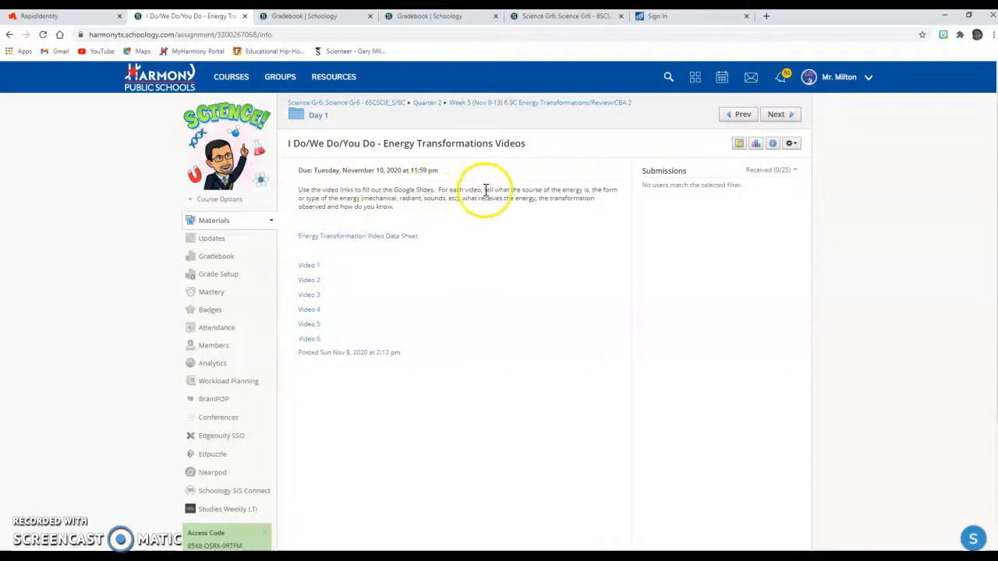
mouse_move(550, 192)
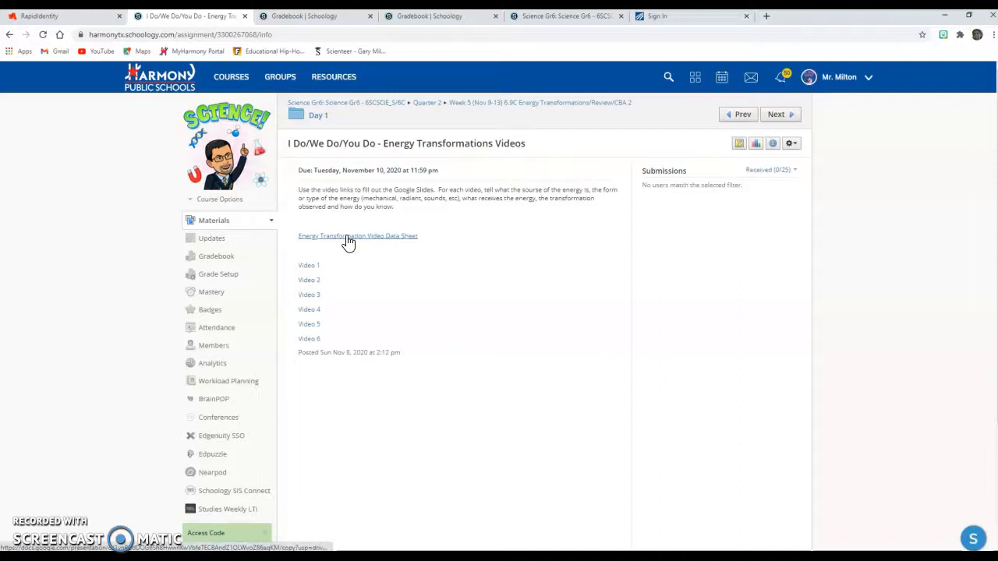
Open the Energy Transformation Video Data Sheet link and make your own copy of it.
click(357, 236)
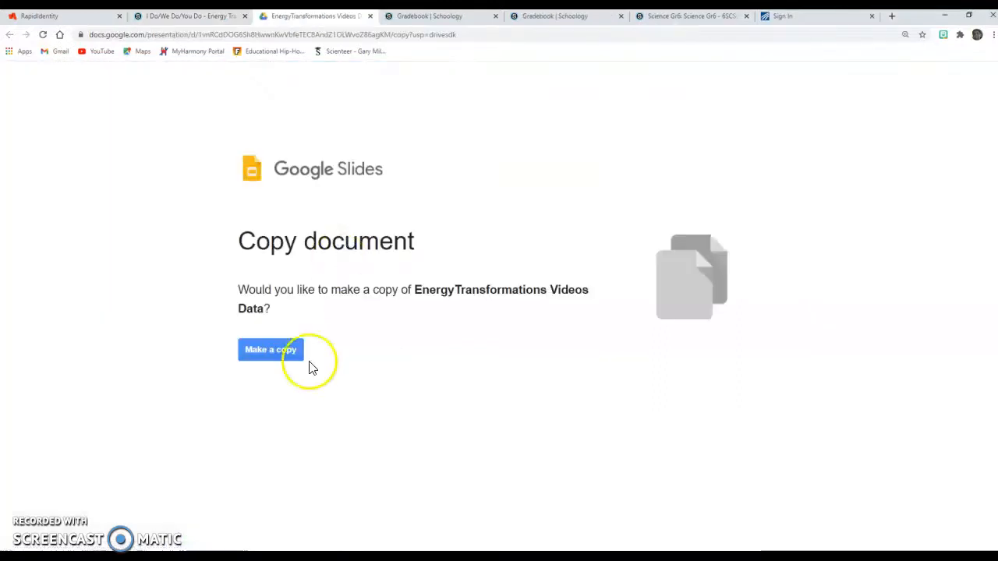
click(270, 349)
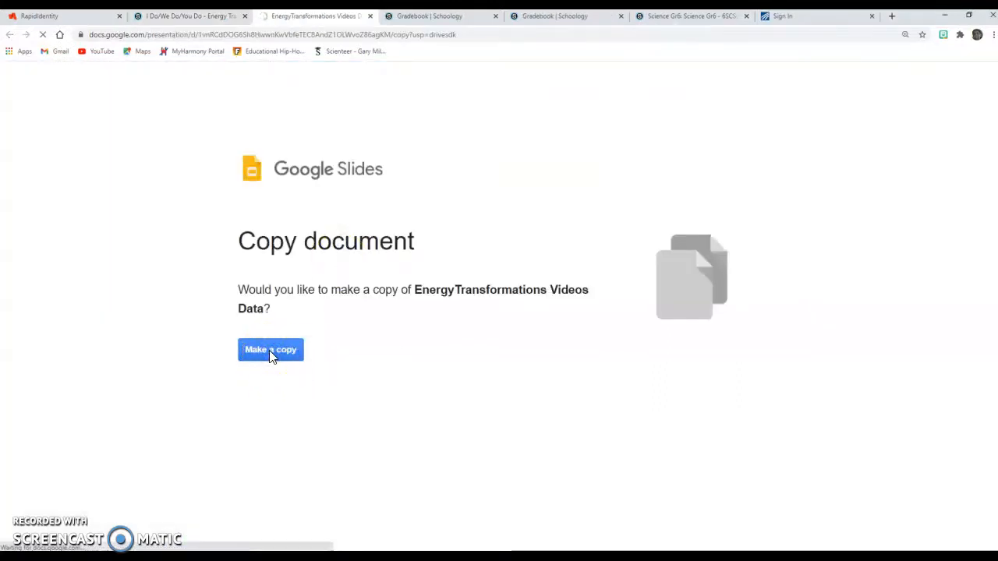
click(271, 350)
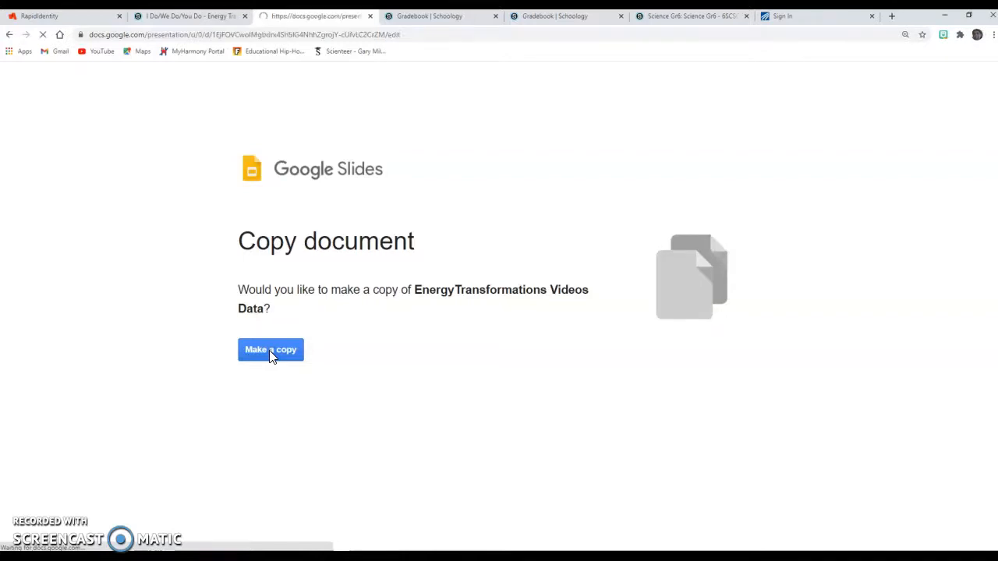
click(270, 350)
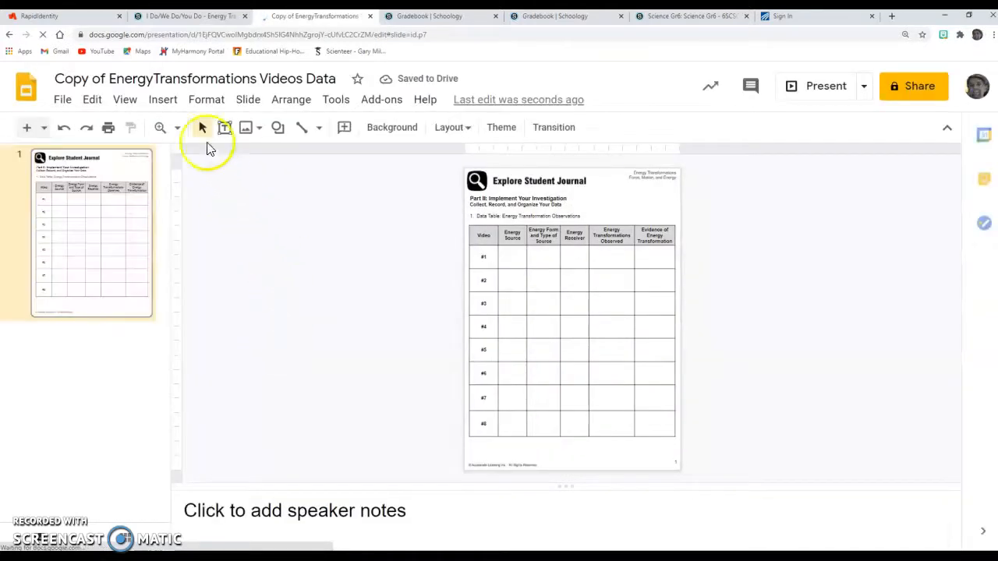
Zoom in on the copied sheet's observation table, then return to the Schoology assignment page.
click(160, 127)
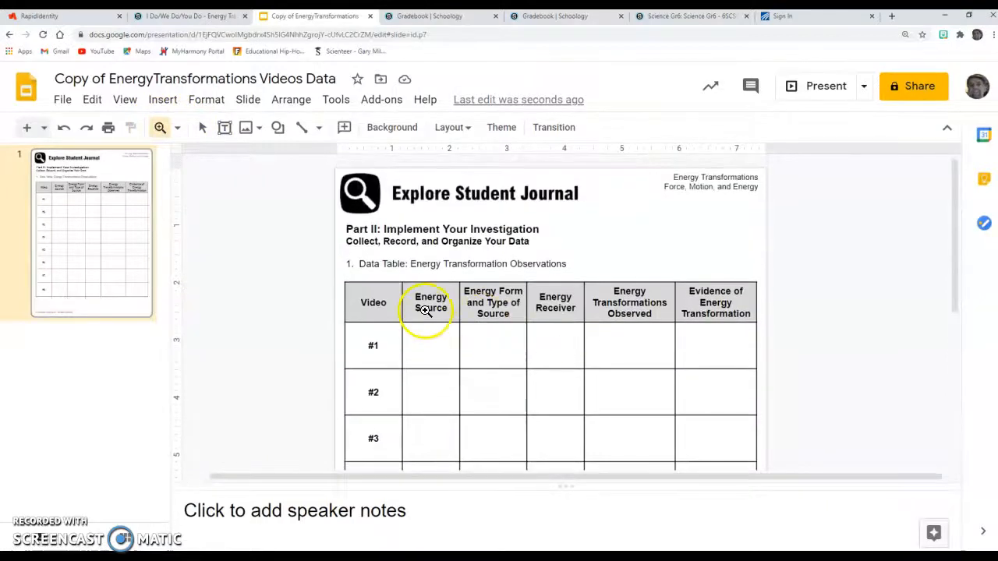
mouse_move(492, 303)
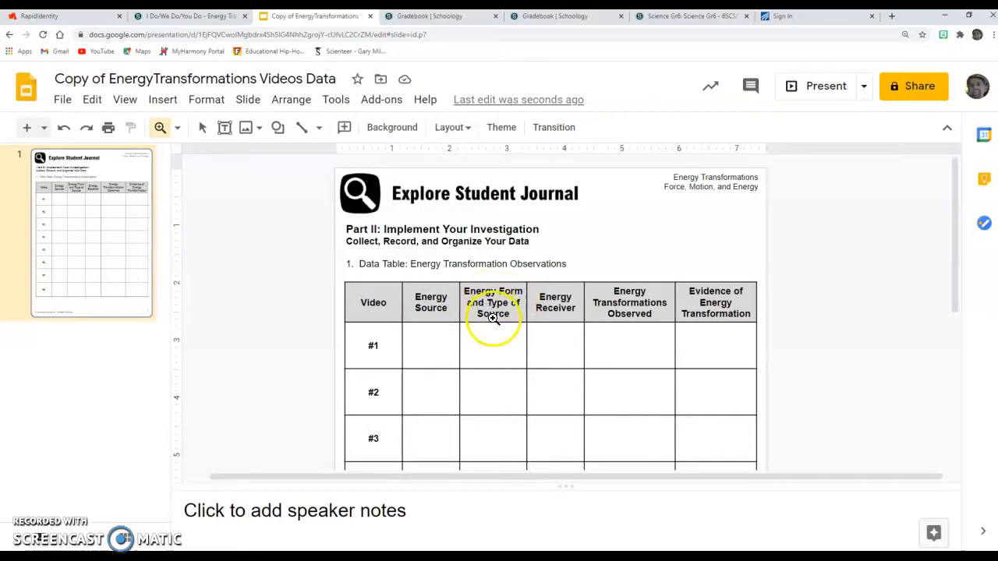
mouse_move(555, 308)
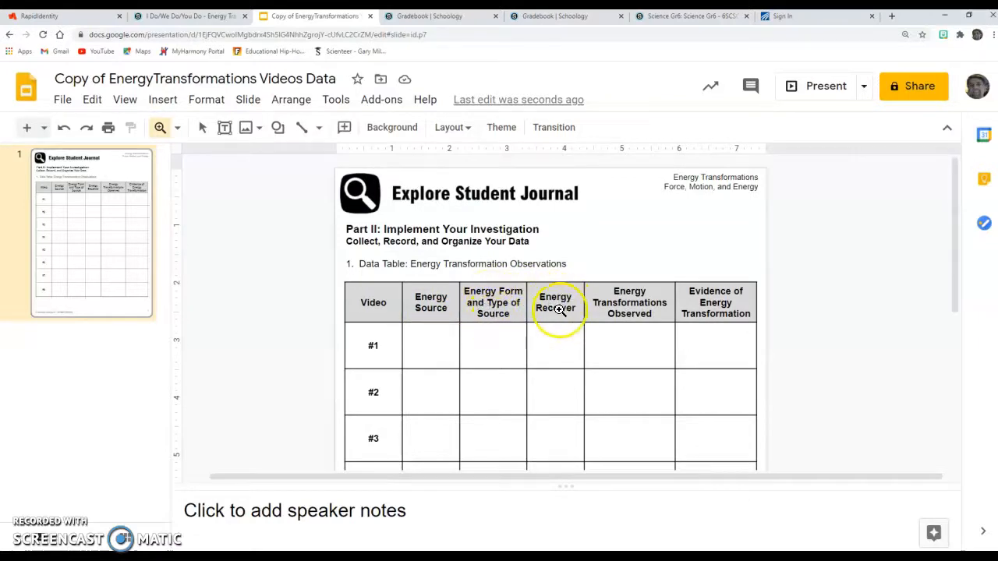
mouse_move(605, 307)
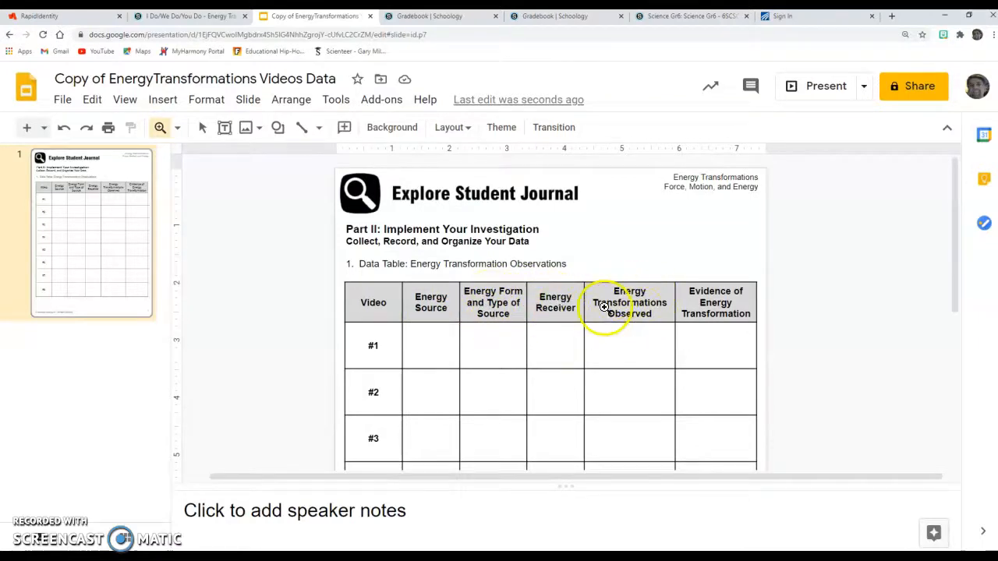
mouse_move(694, 299)
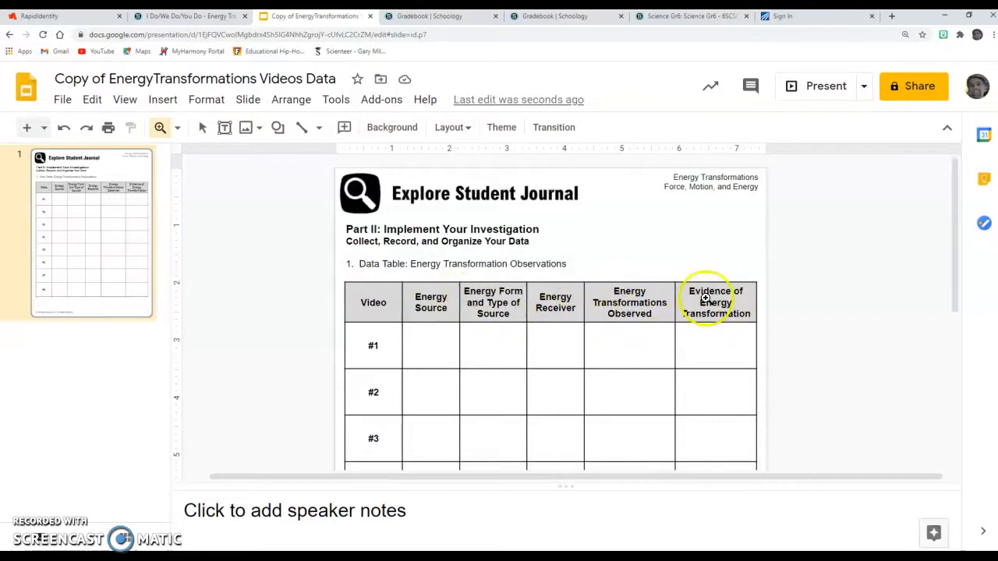
mouse_move(419, 368)
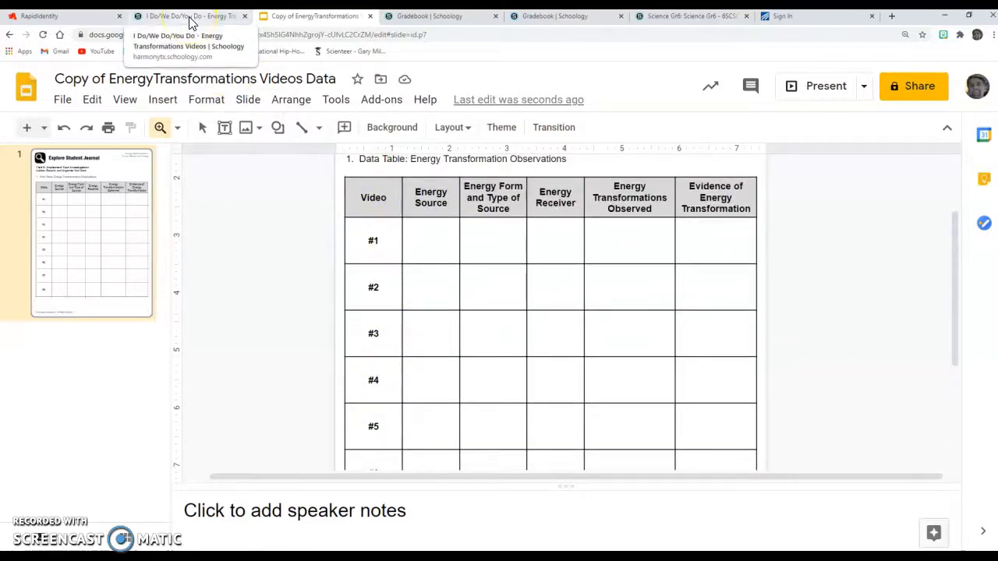
click(189, 16)
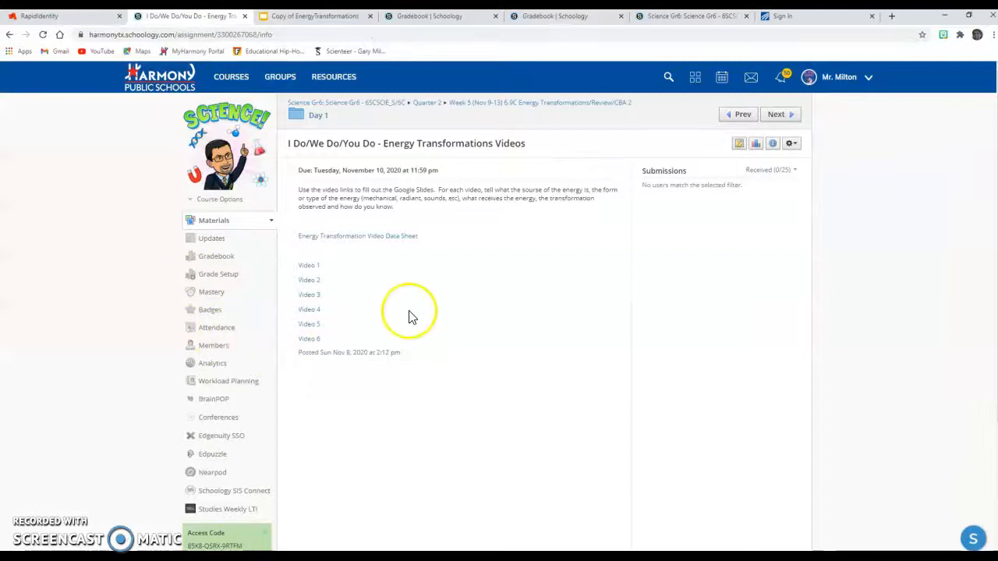
click(308, 265)
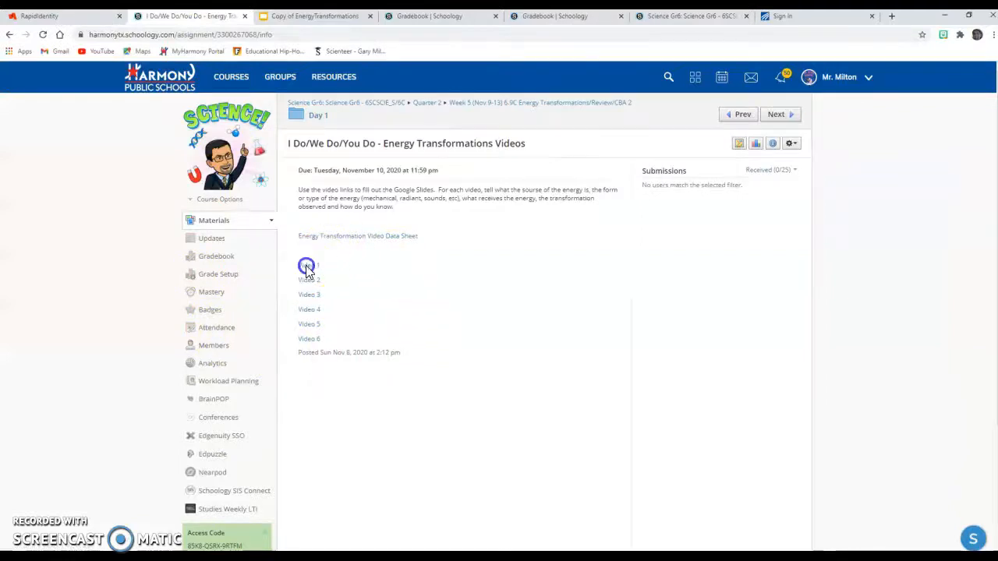
Watch the Video 1 Top Fuel drag racing clip full screen, then return to the copied slide.
click(306, 265)
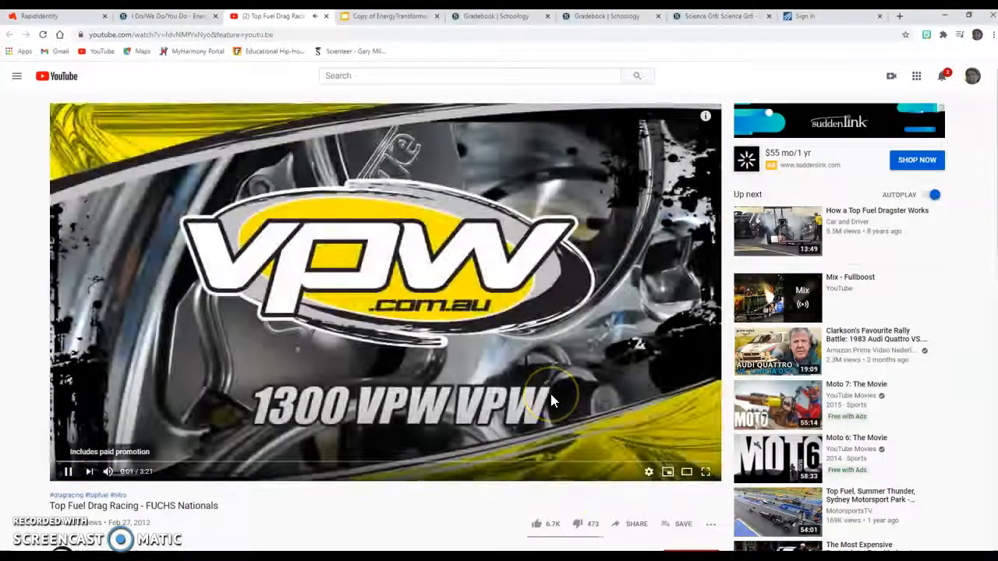
mouse_move(705, 472)
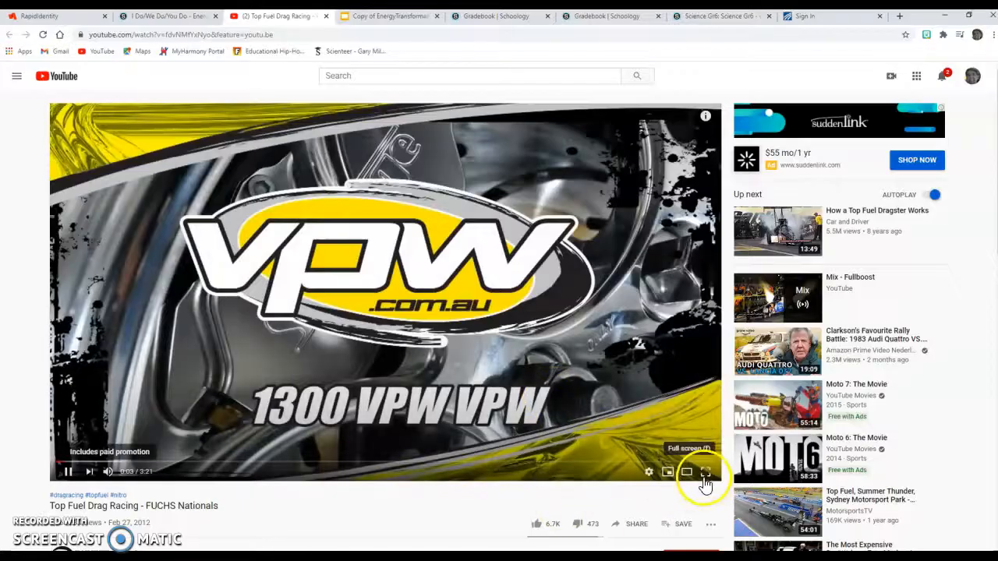
click(705, 471)
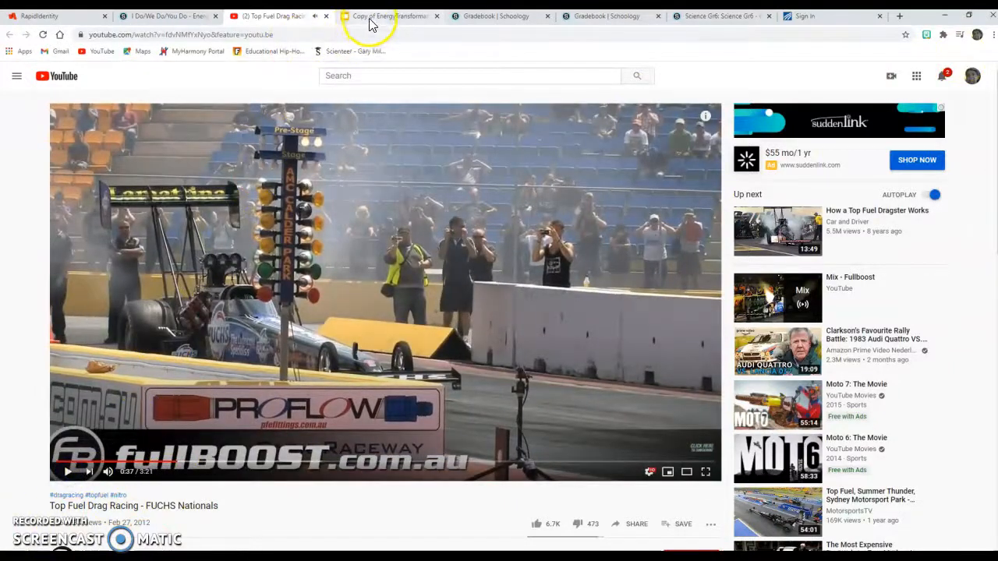
click(390, 16)
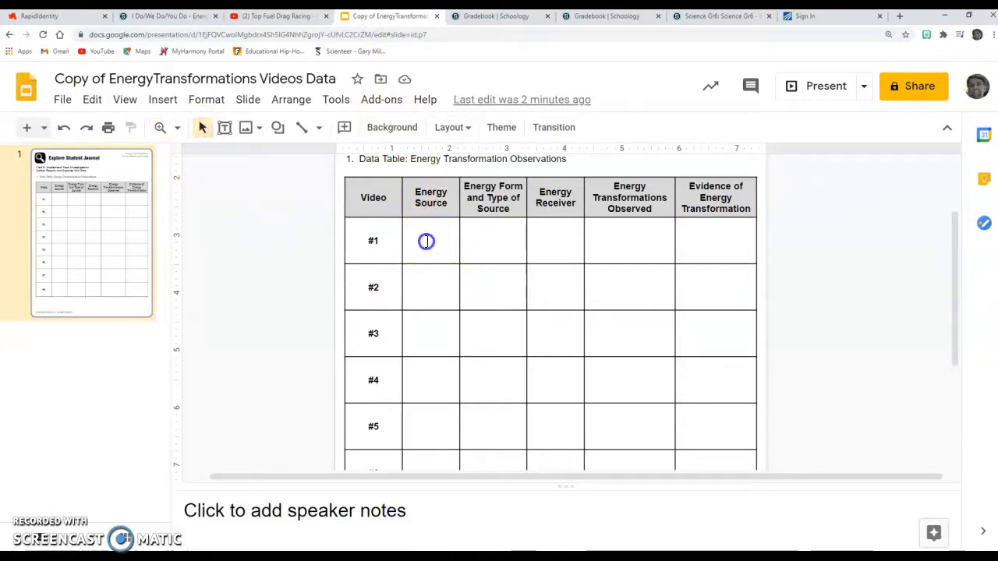
Enter Fuel as row #1's energy source and Chemical as its form.
click(430, 241)
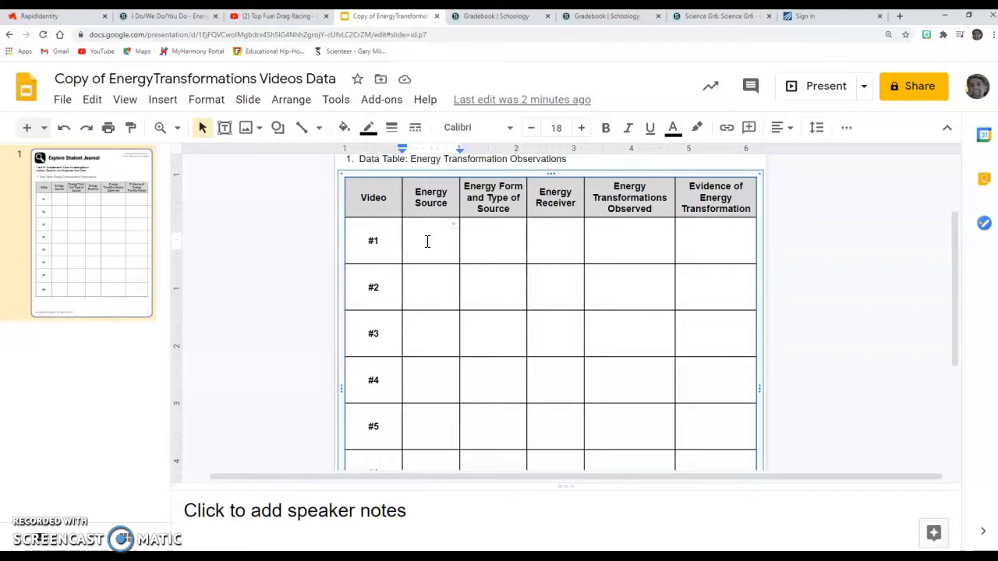
text(G)
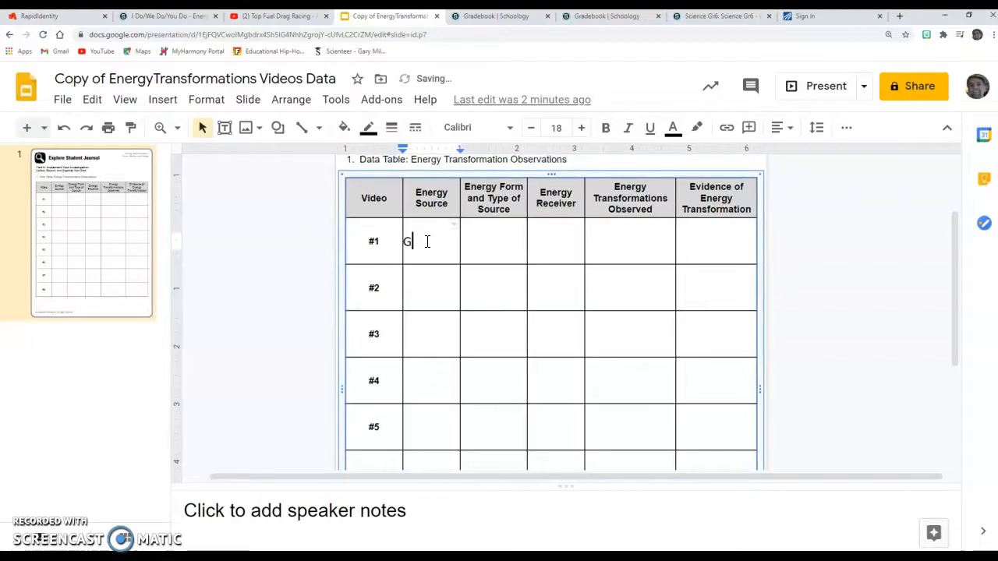
text(as)
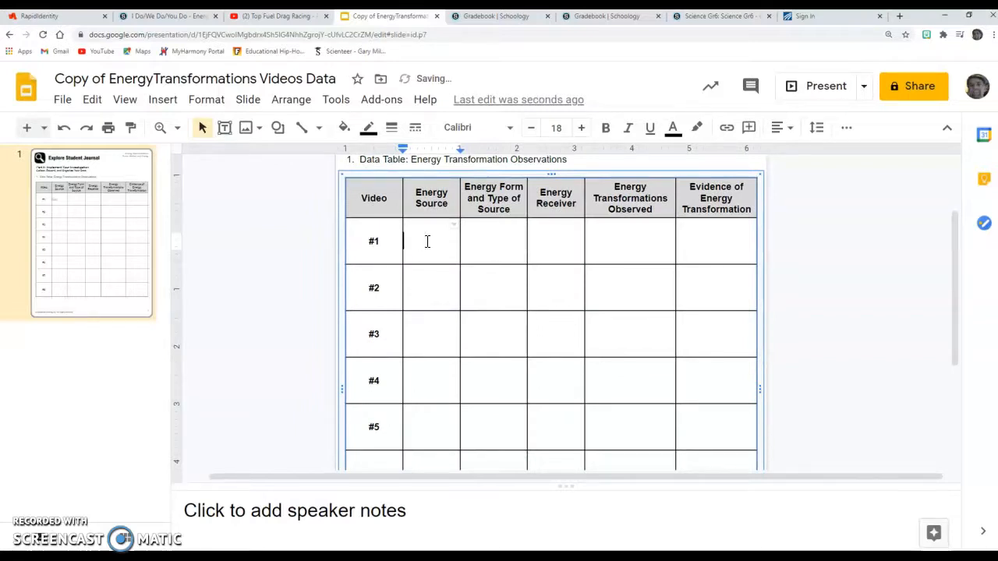
text(Fuel)
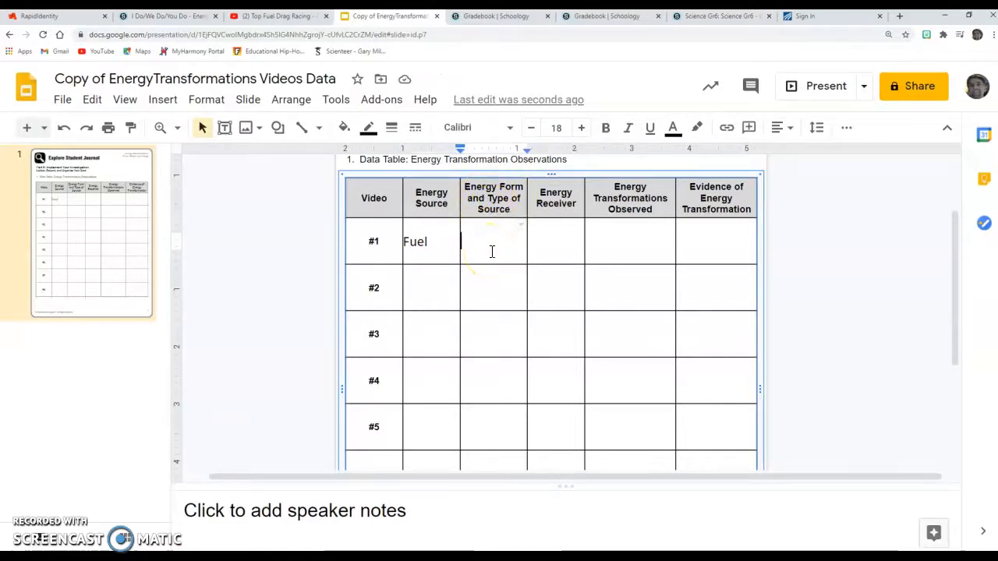
text(Chem)
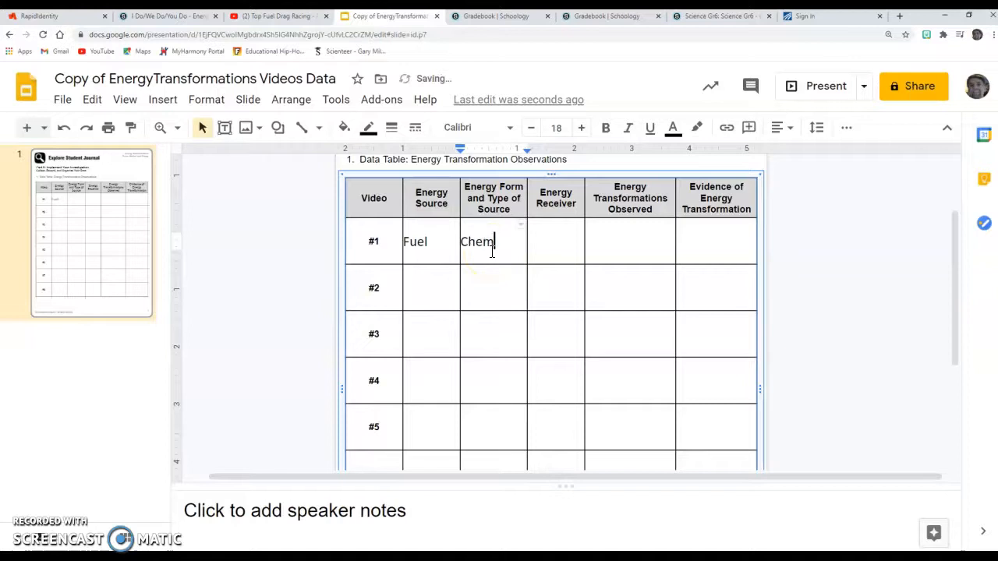
text(ical)
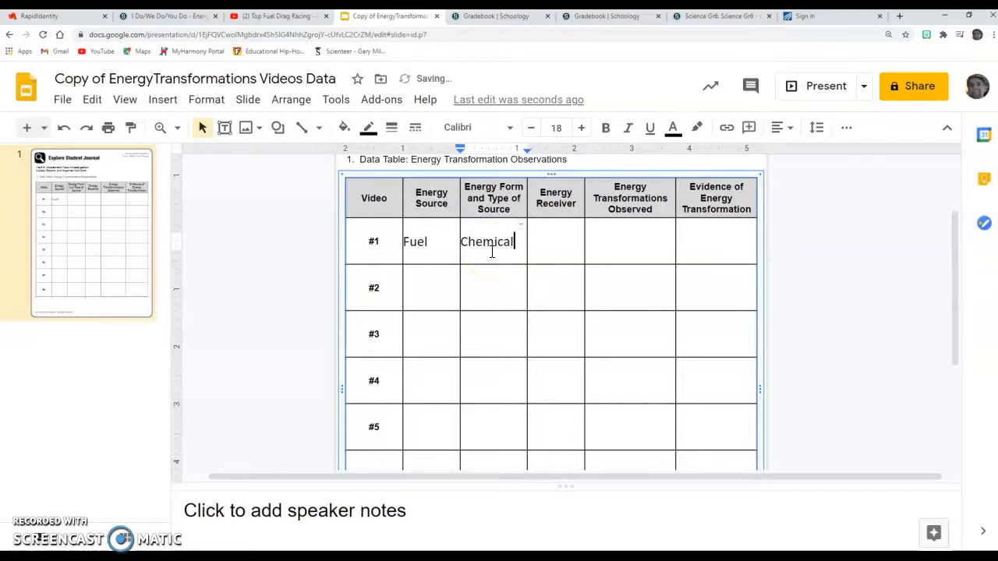
Enter Car engine as row #1's energy receiver, correcting the typo.
click(555, 241)
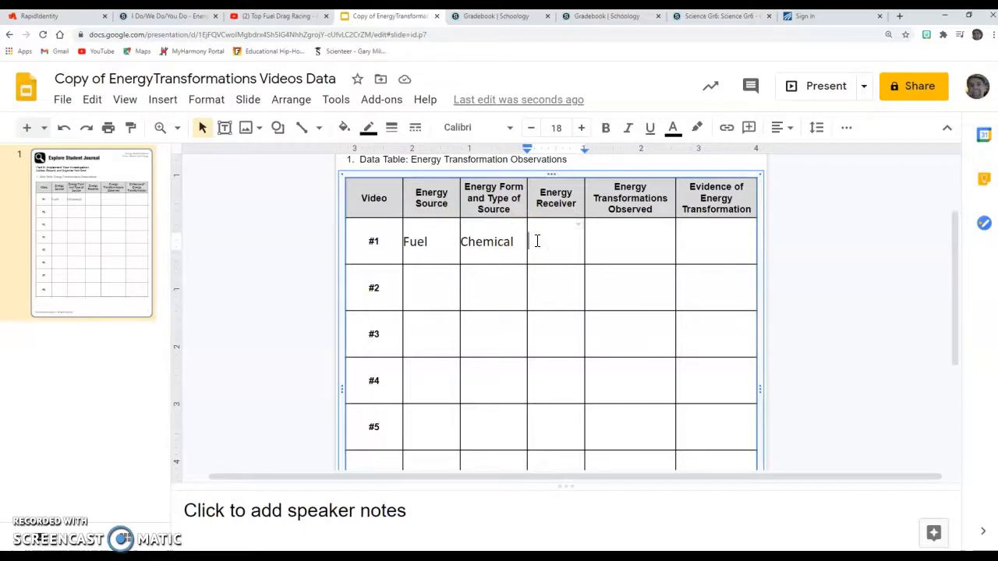
text(d)
text(Car)
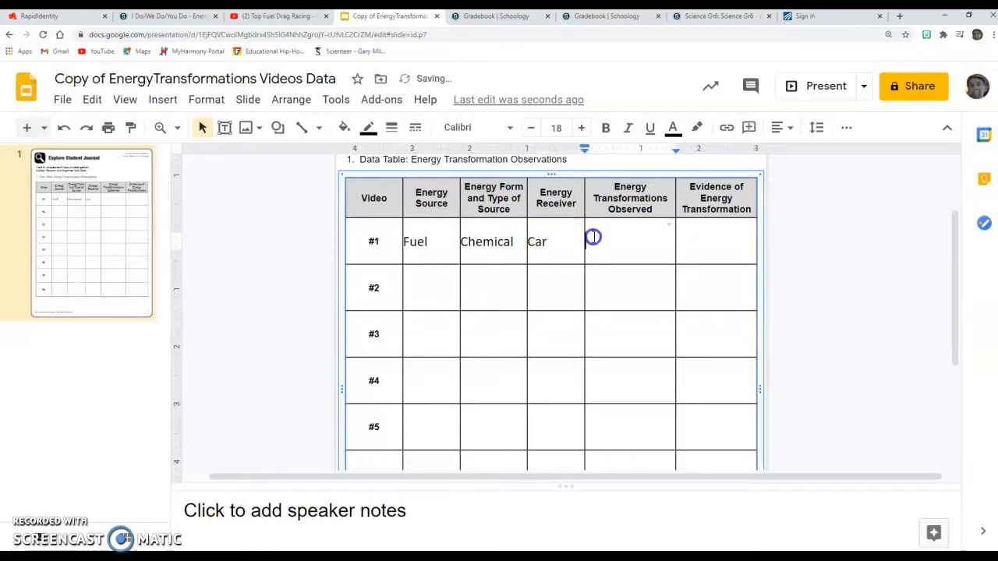
click(592, 241)
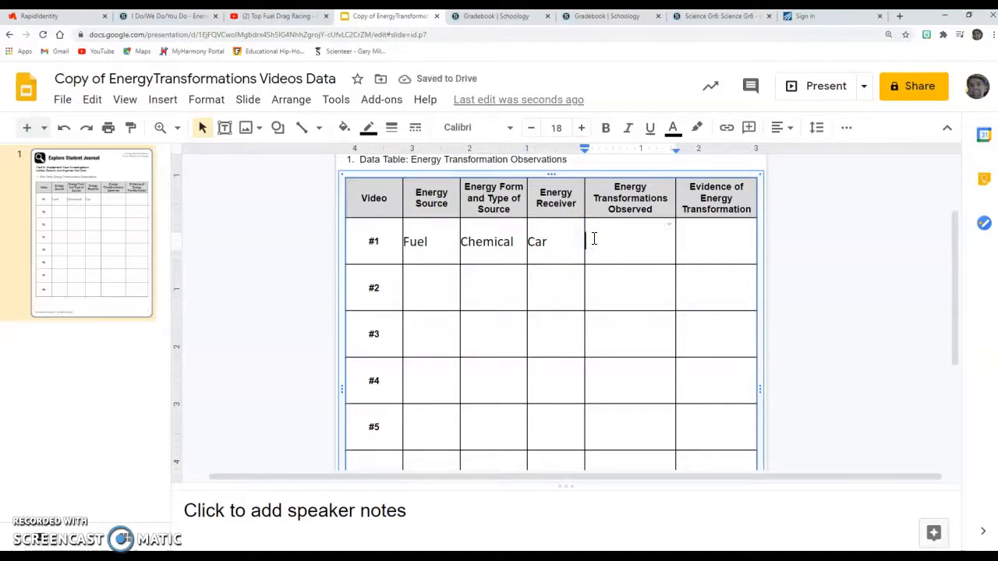
click(552, 241)
text( enegi)
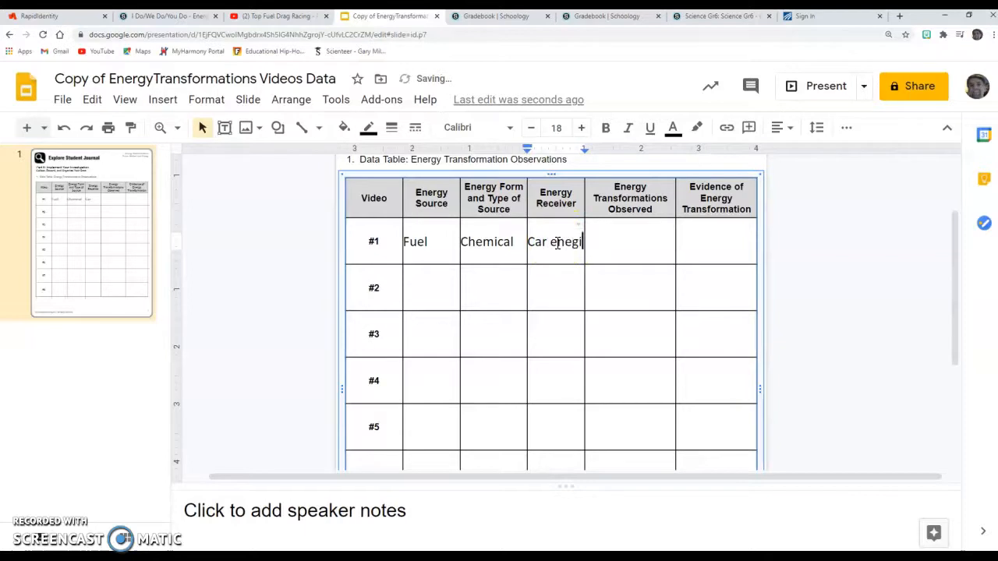
key(BackSpace)
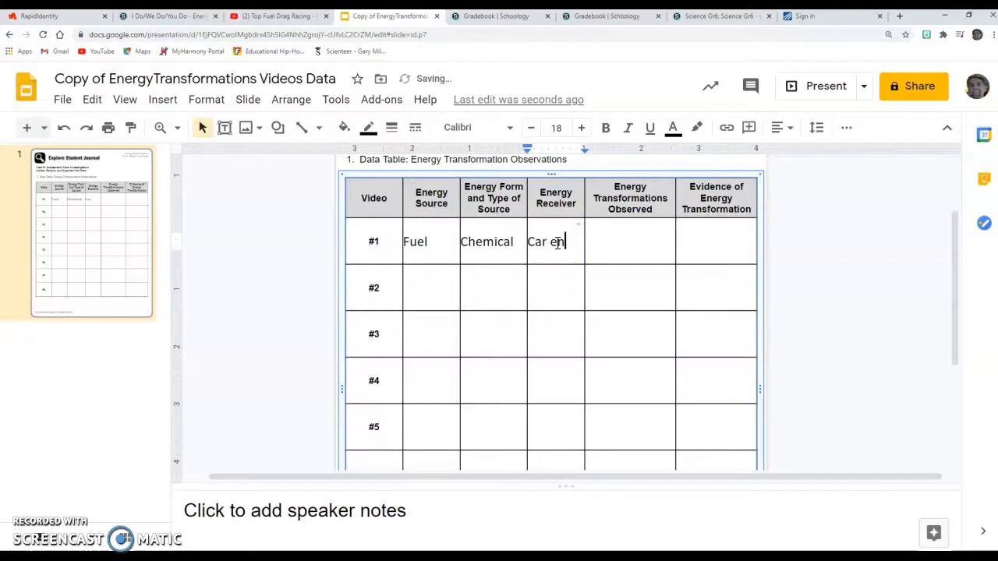
text(gine)
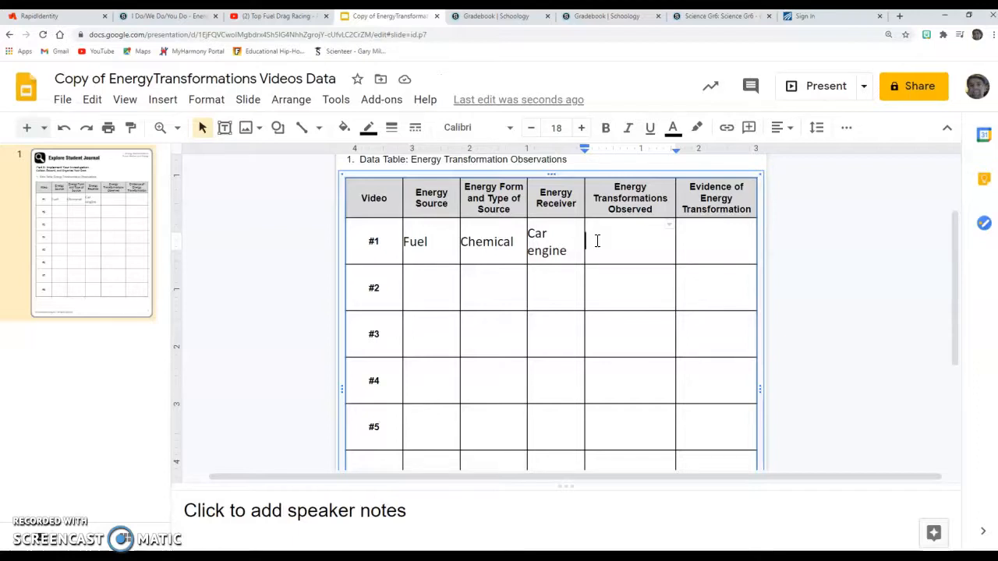
Enter Chemical to Mechanical as the transformation observed and Motion as the evidence.
text(Chemi)
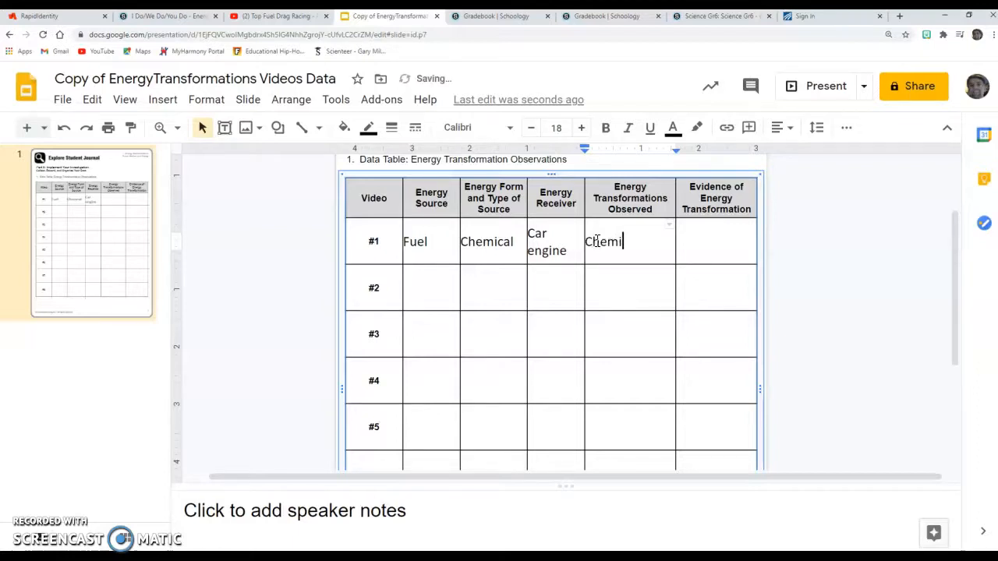
text(cal to)
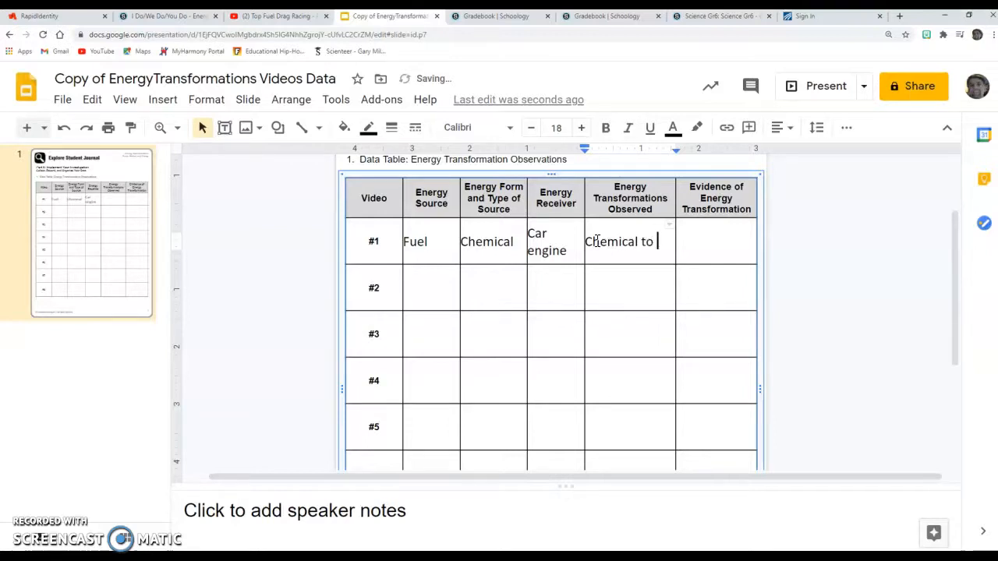
text(Mech)
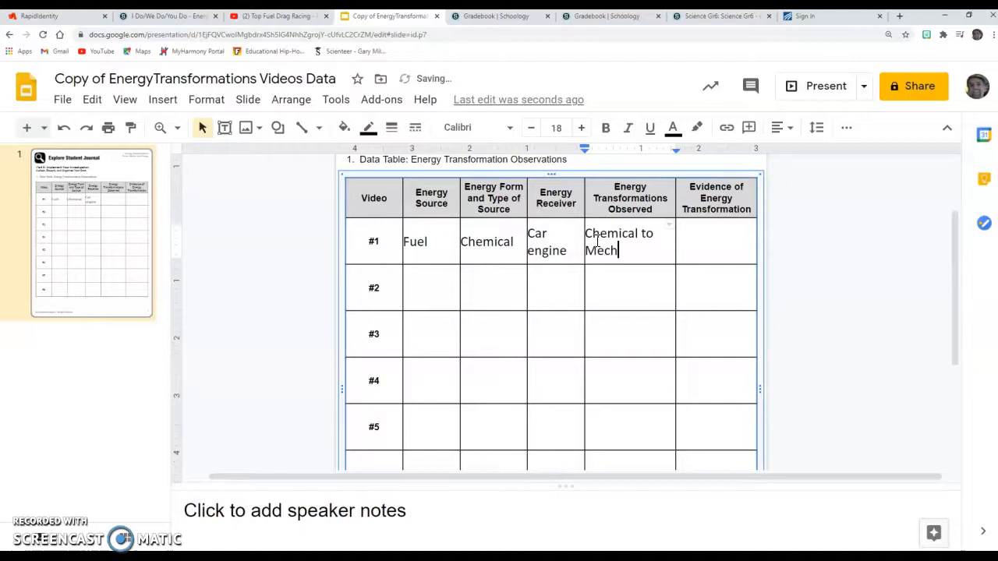
text(anic)
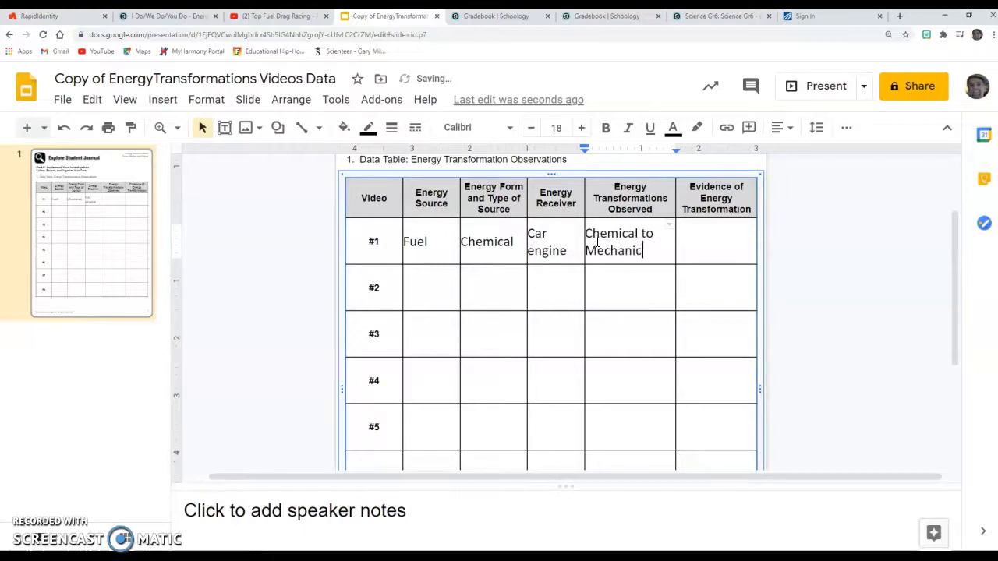
text(al)
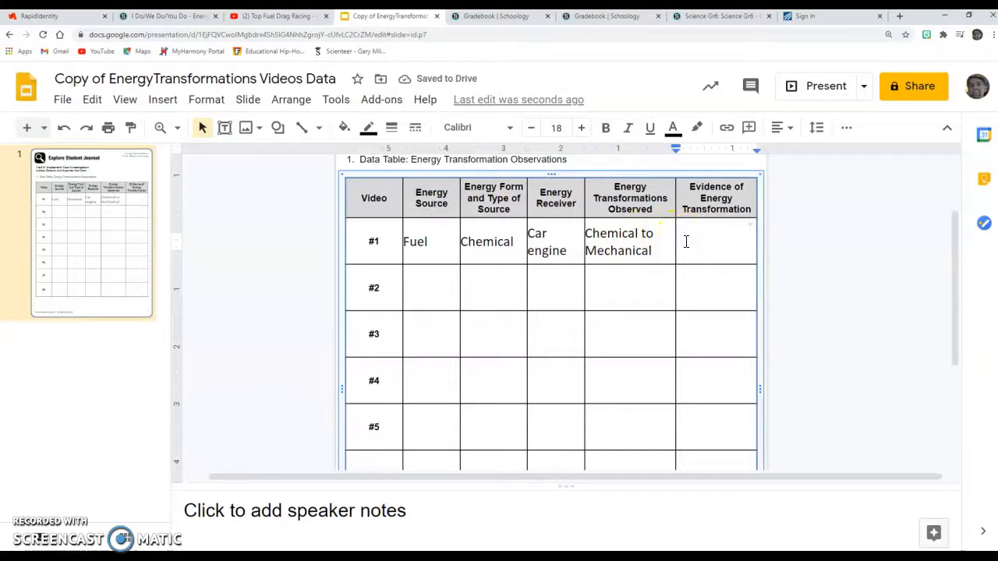
text(Mo)
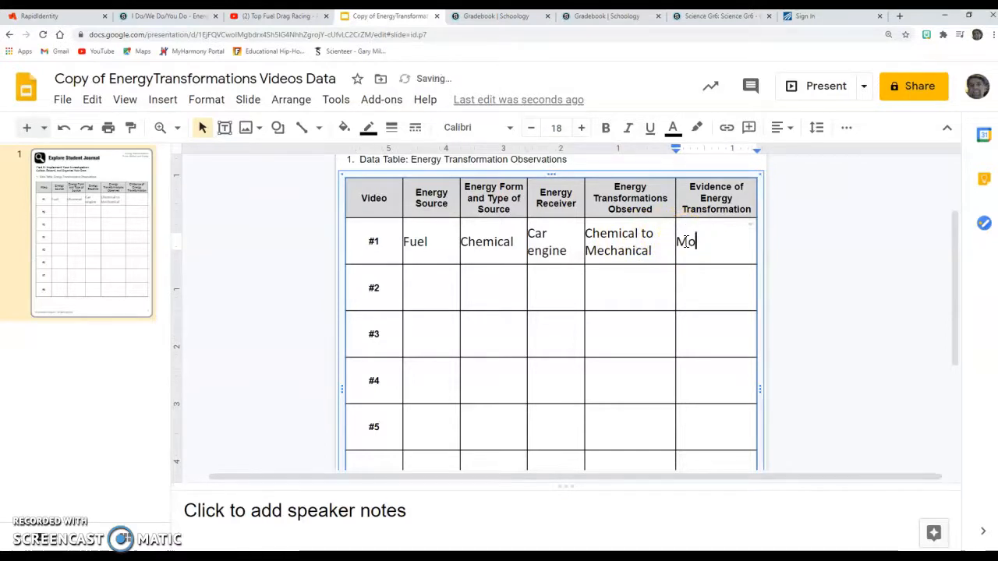
text(tion)
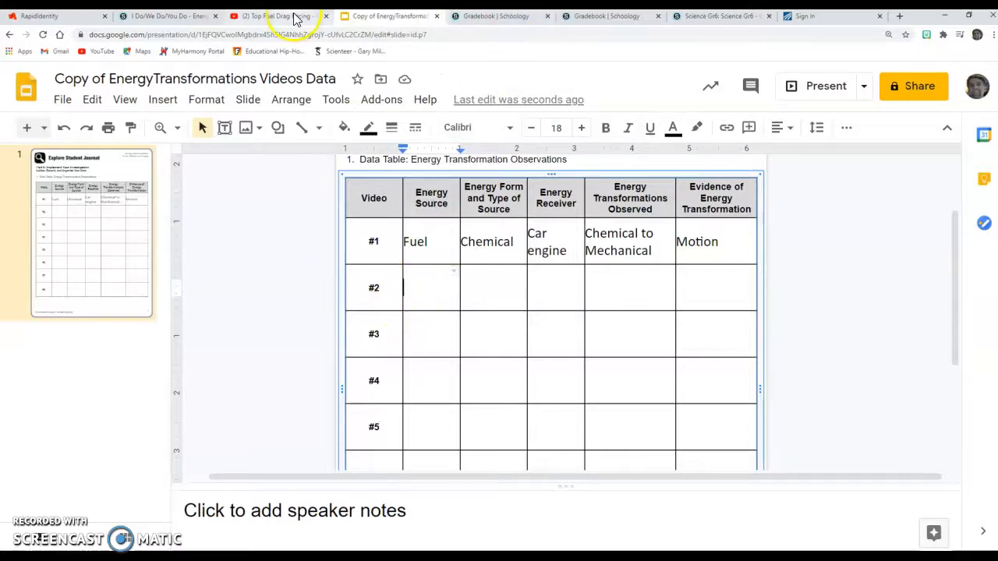
Close the drag racing tab and open Video 2 from the Schoology assignment.
click(273, 16)
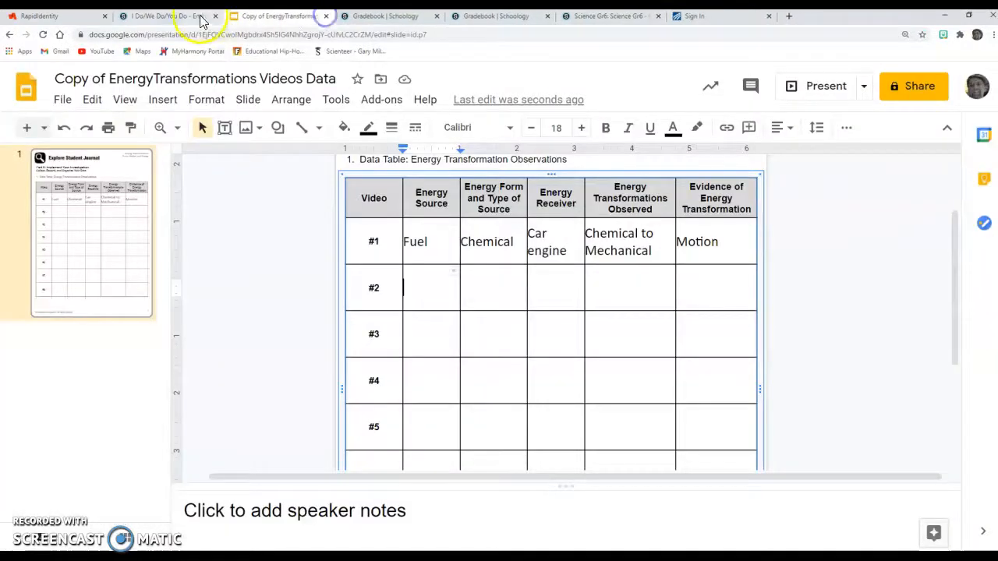
click(187, 16)
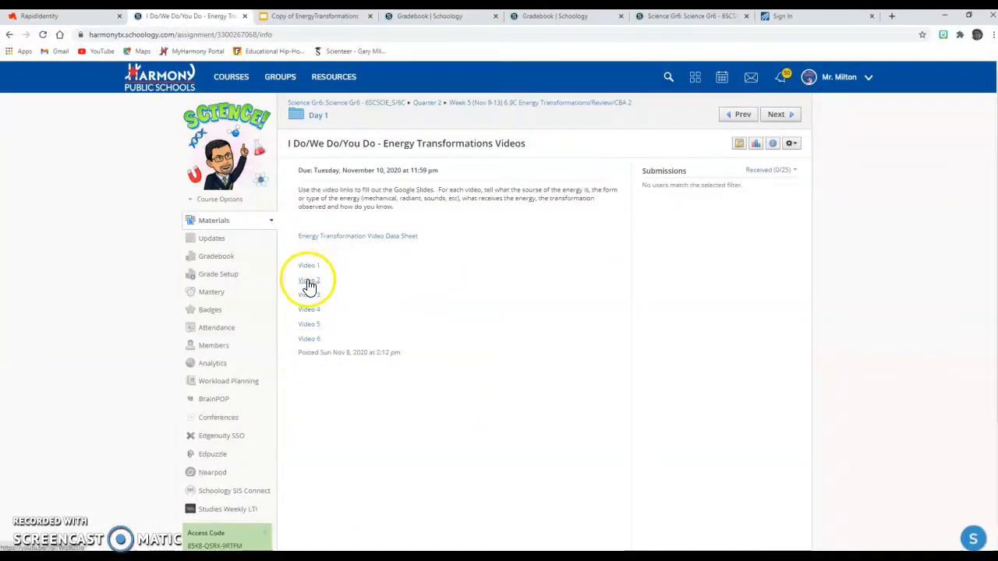
click(309, 280)
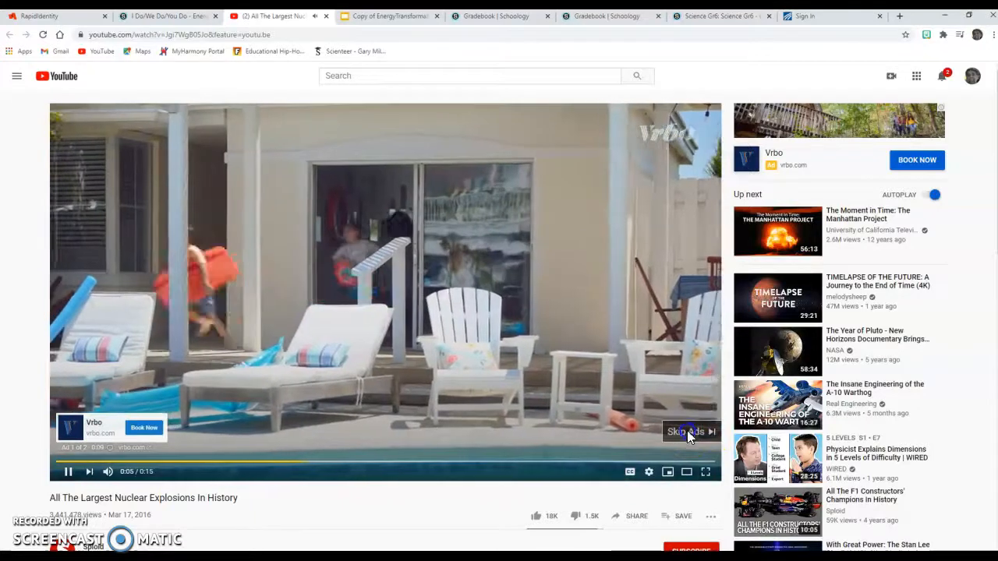
Skip the ad, play the nuclear explosions clip, and pause it around 0:50.
click(686, 431)
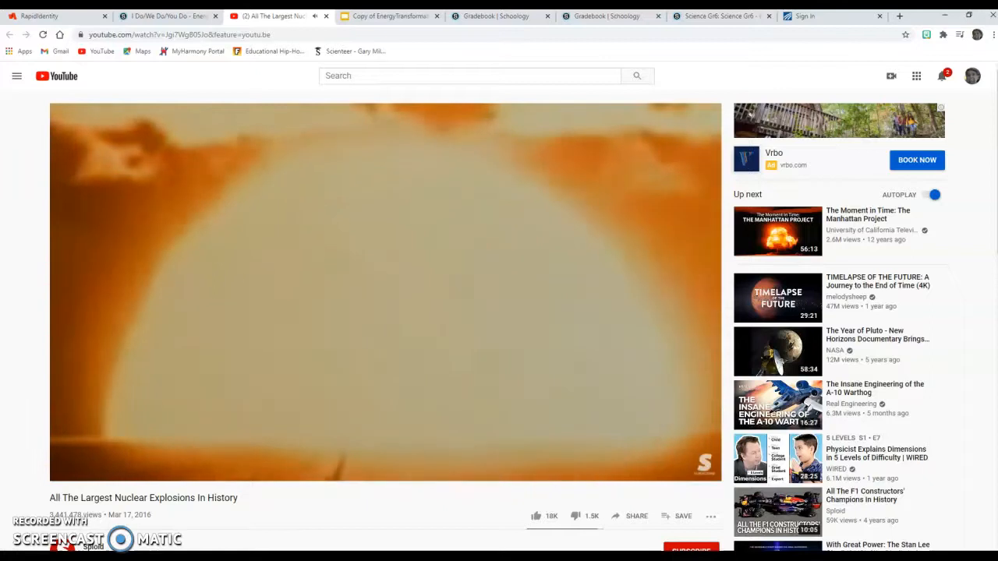
click(386, 312)
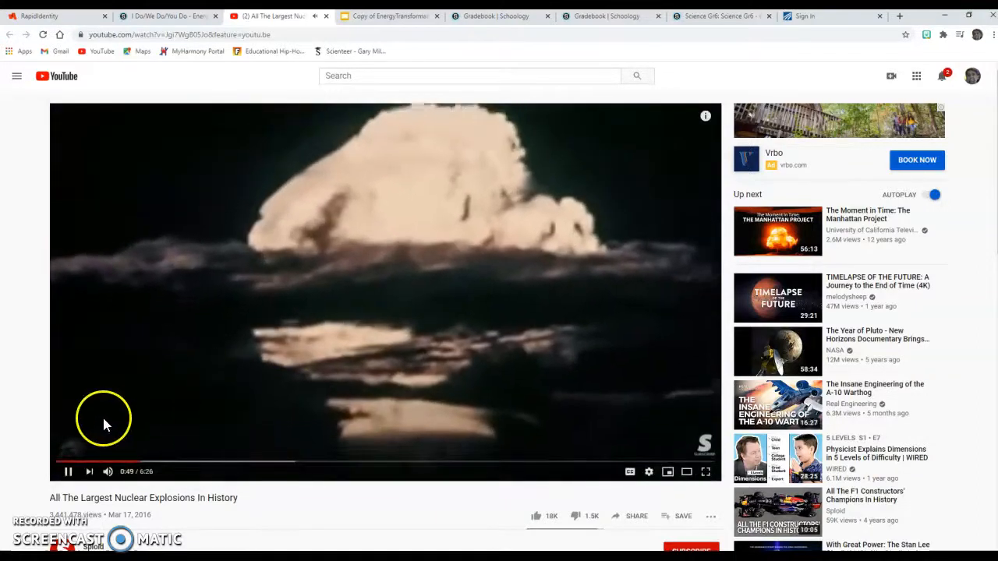
click(68, 471)
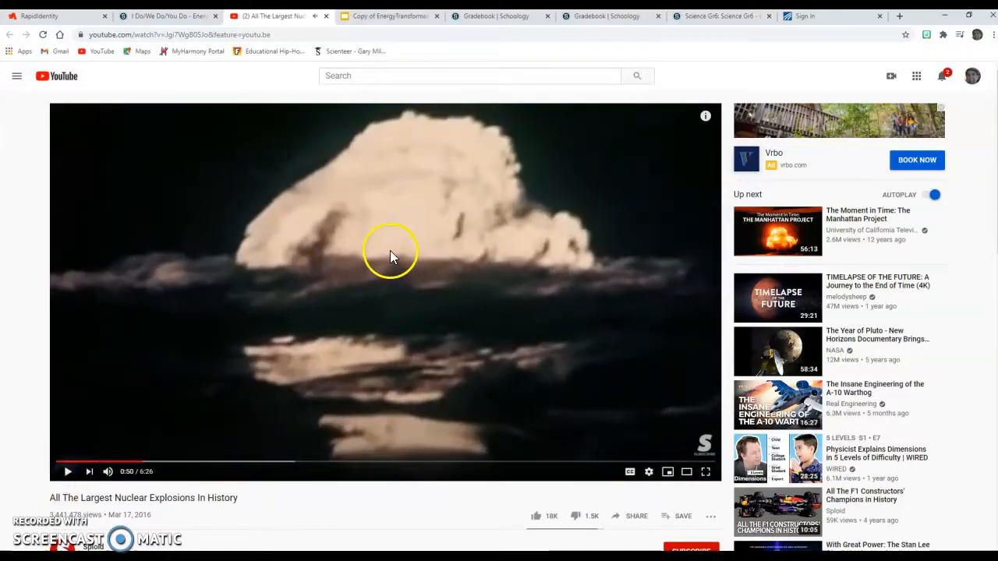
mouse_move(304, 105)
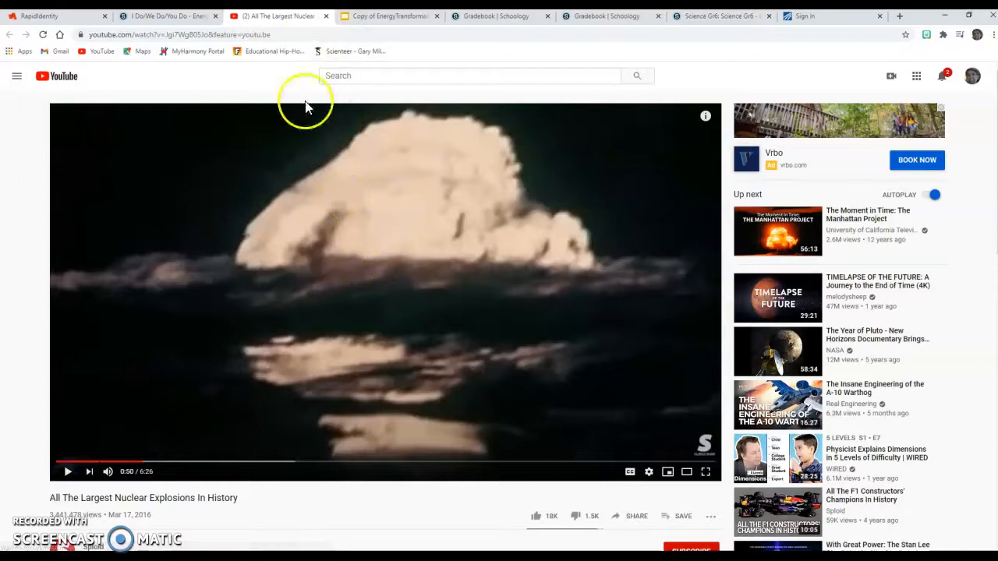
mouse_move(390, 15)
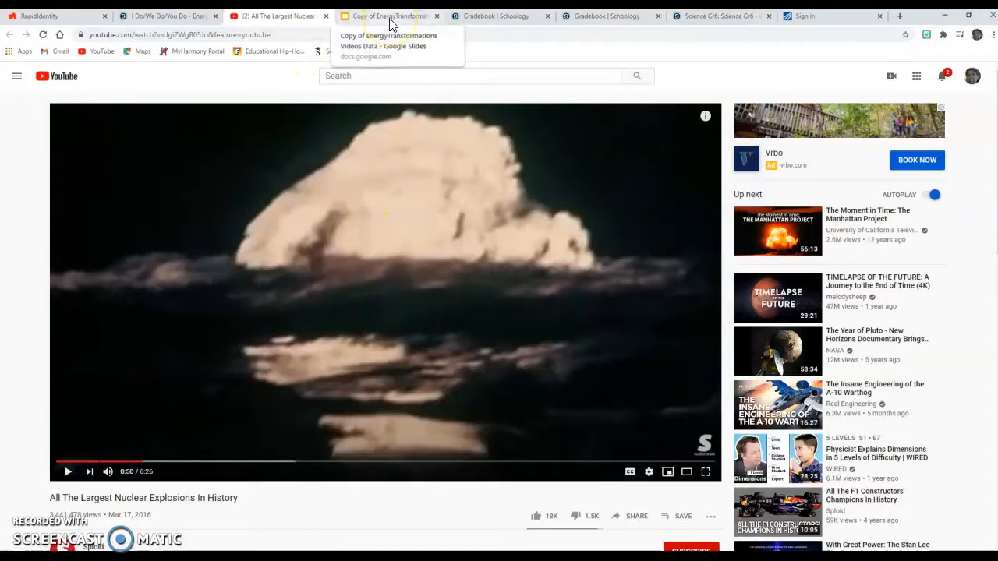
Enter Bomb, Nuclear and Air in row #2's source, form and receiver cells.
click(388, 16)
text(Bom)
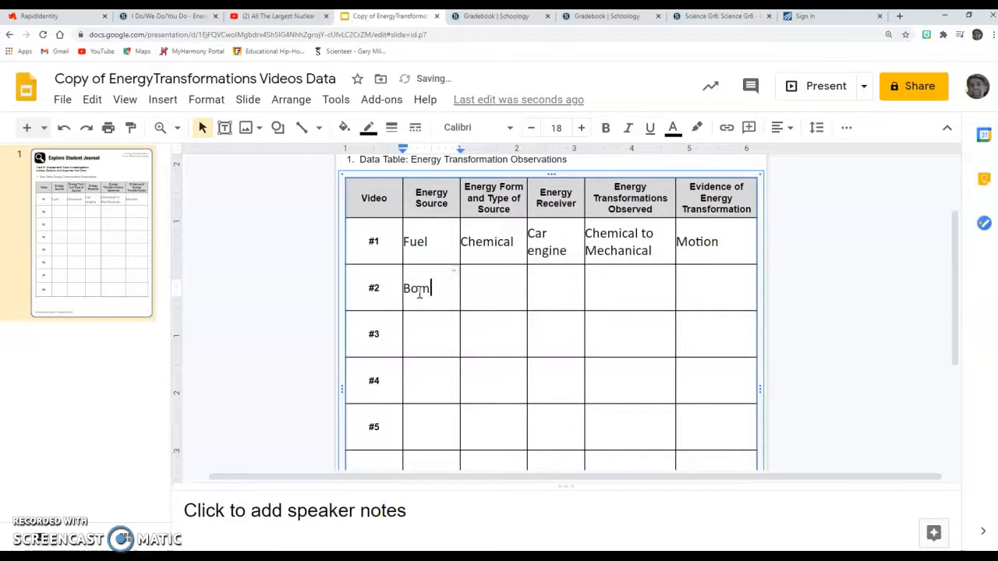
text(n)
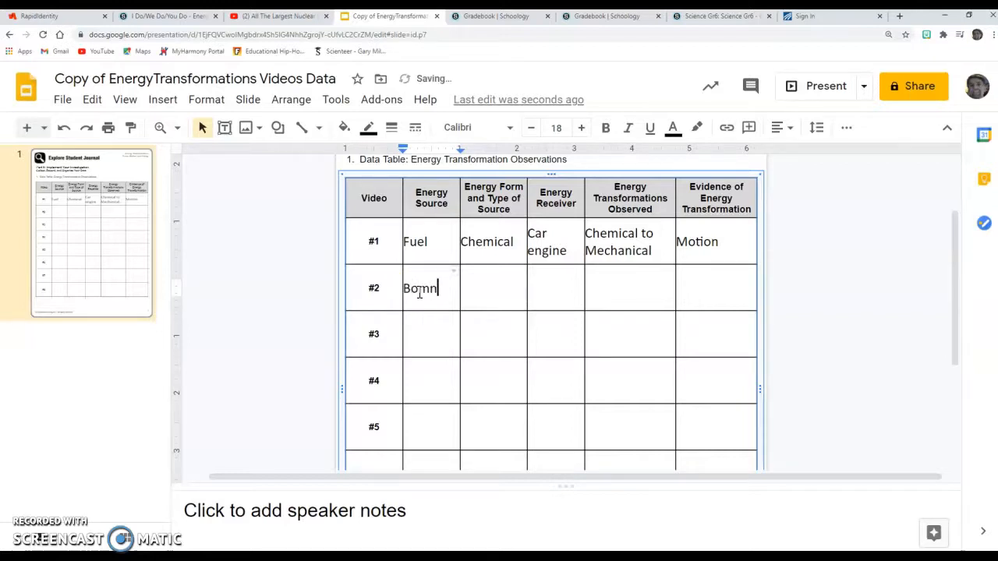
key(Backspace)
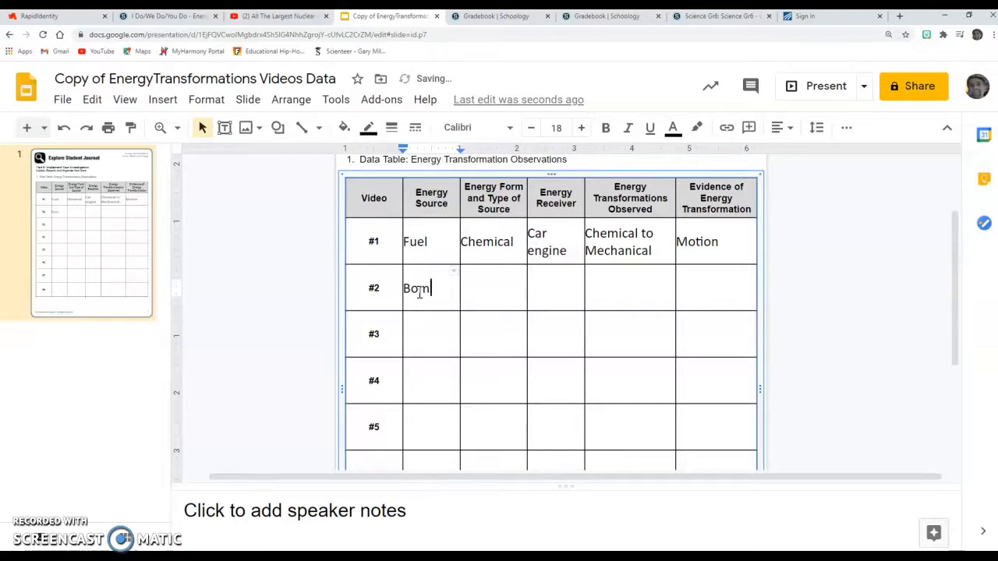
text(b)
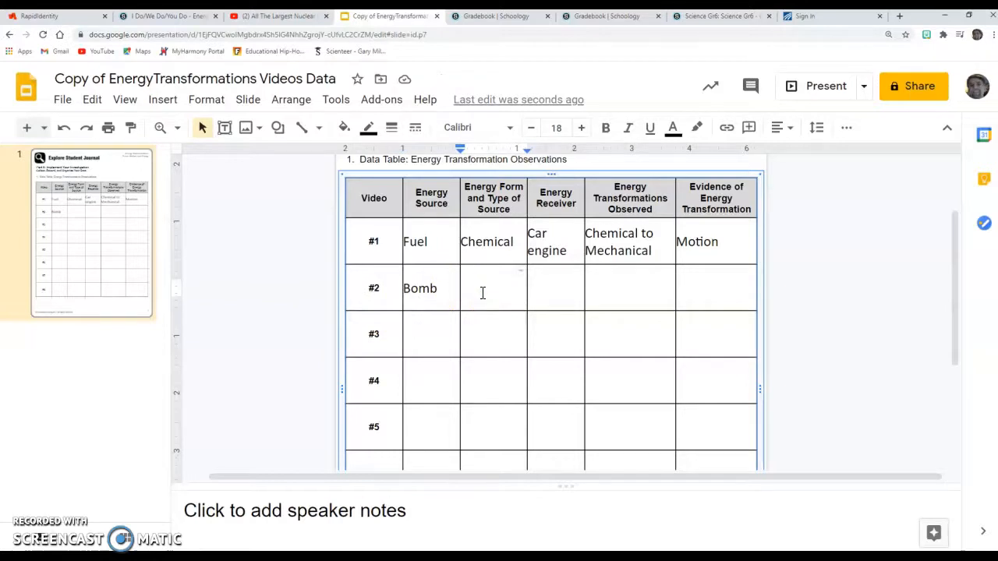
text(Nuclear)
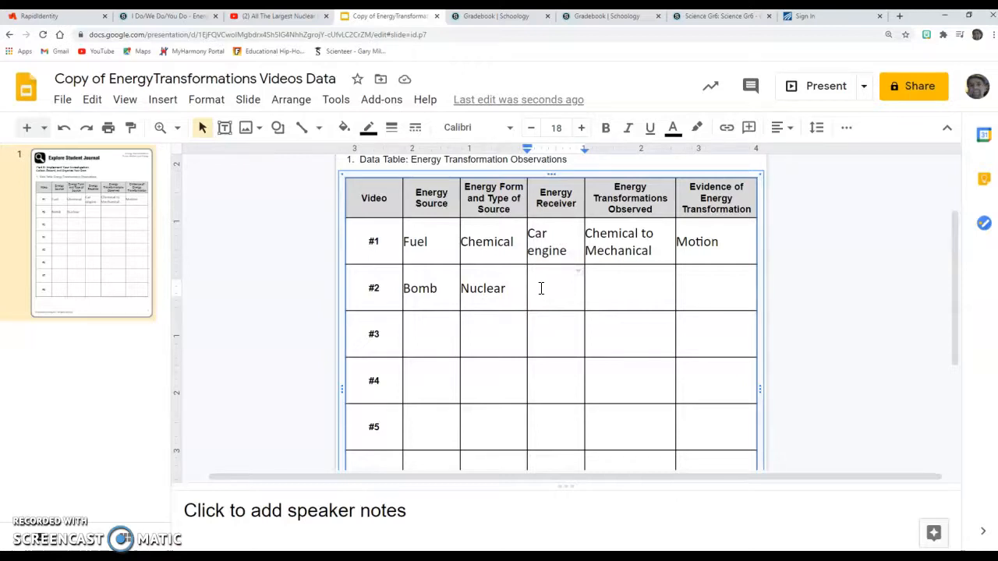
text(ai)
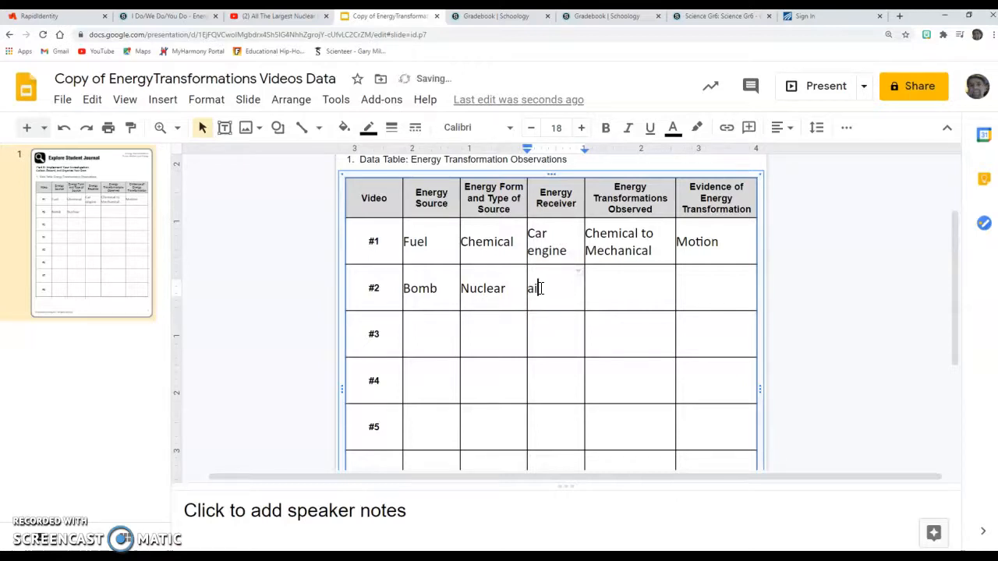
text(Air)
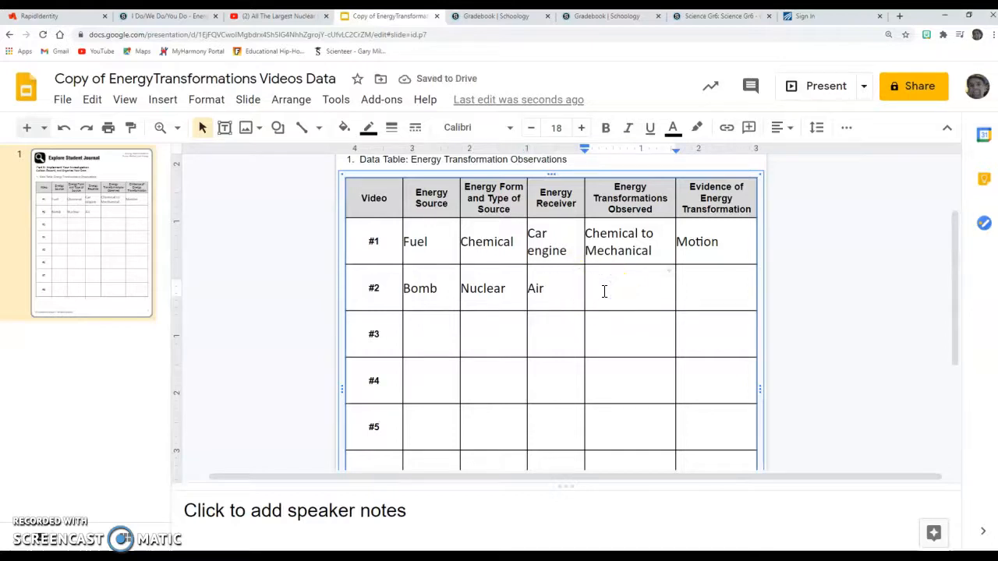
Enter 'Nuclear to light and thermal' as row #2's transformation observed.
text(M)
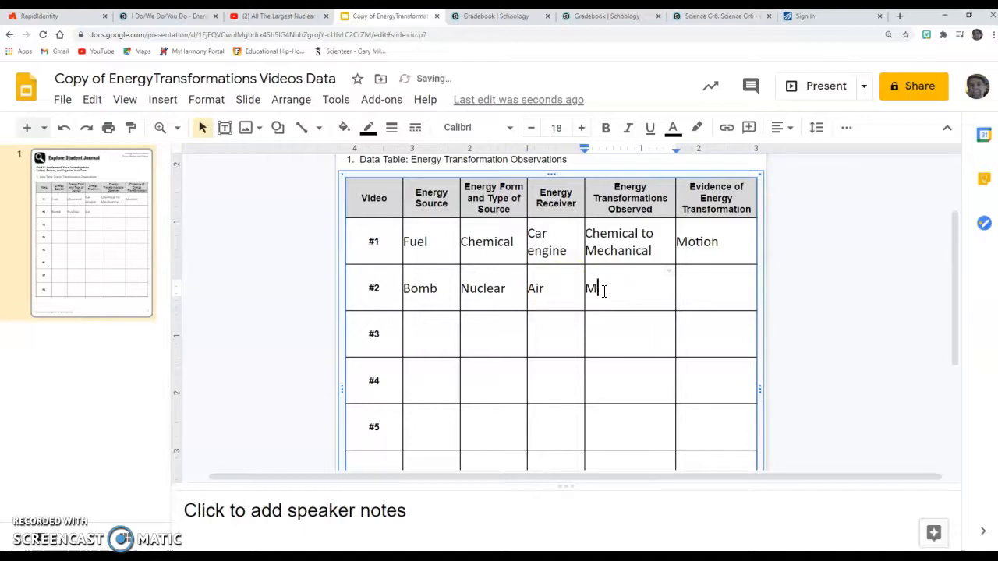
text(uclear)
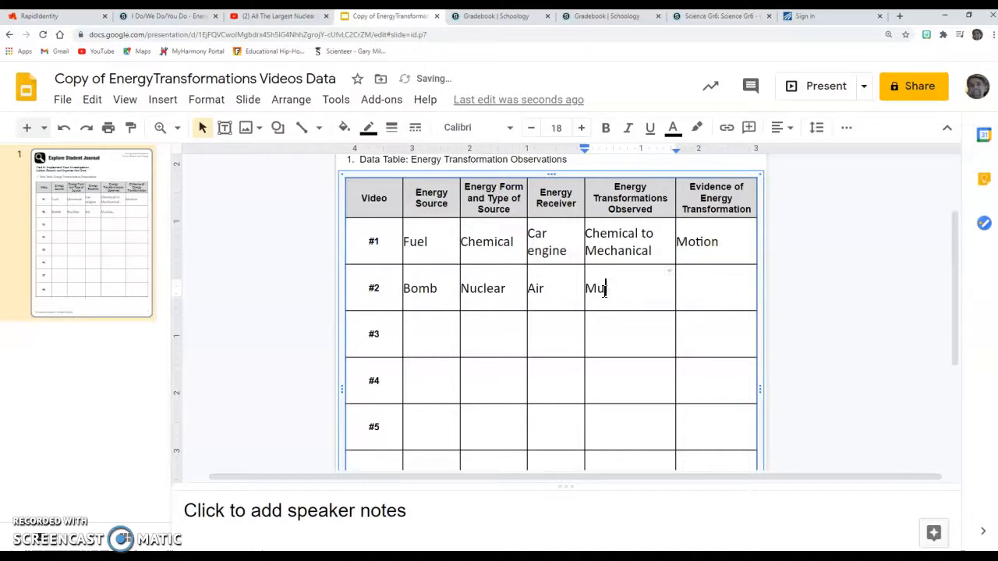
text(nuc)
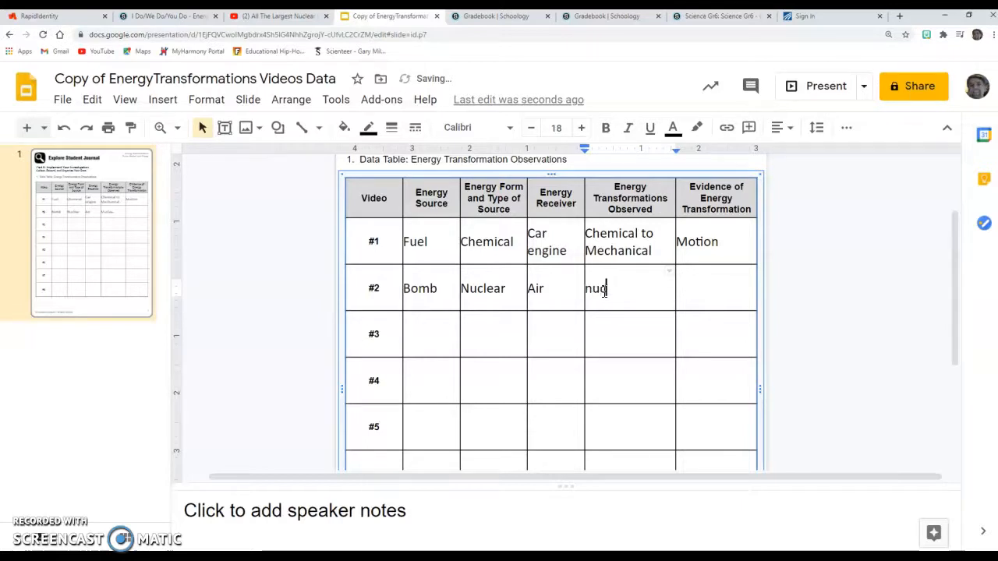
text(cle)
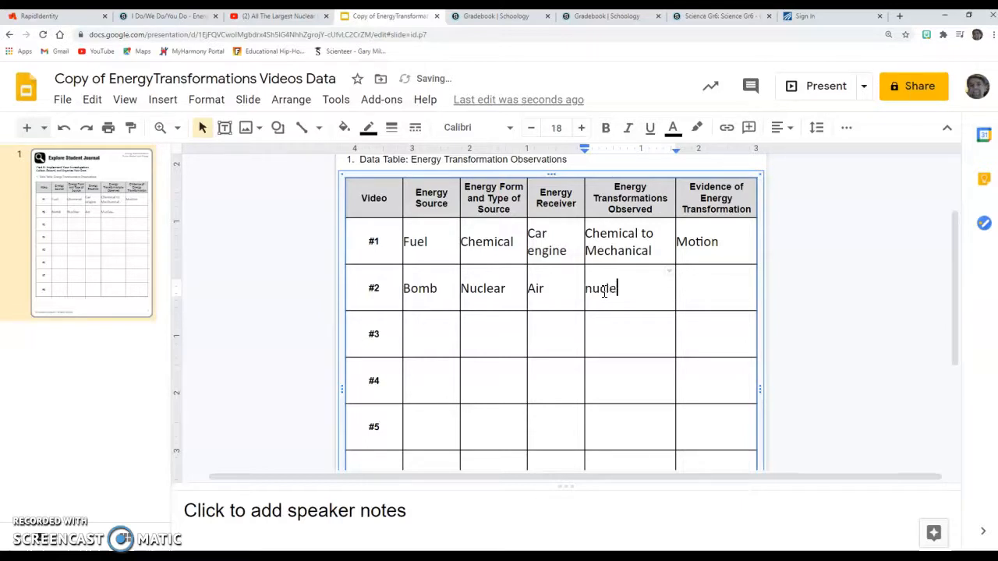
text(Nuclear to)
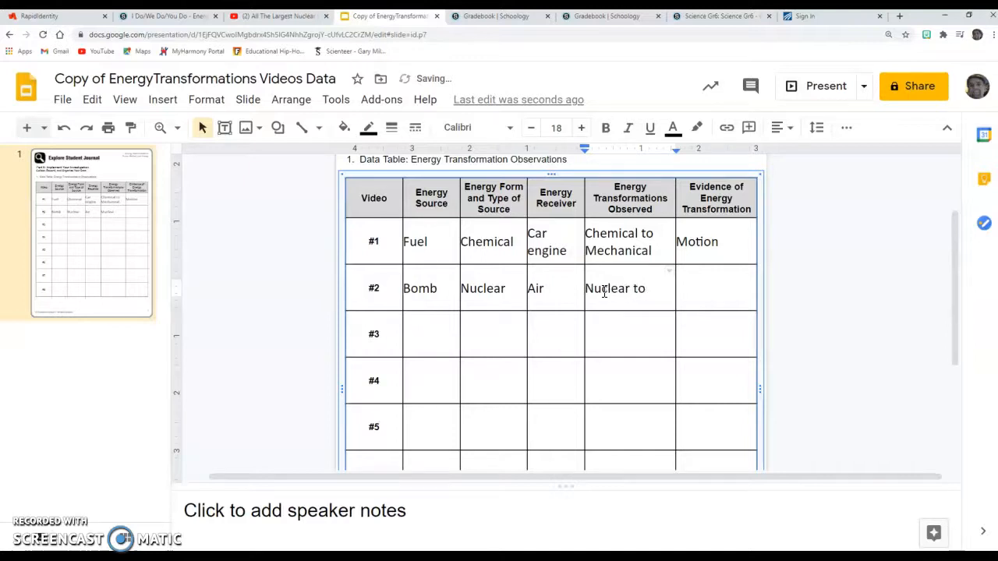
text(light)
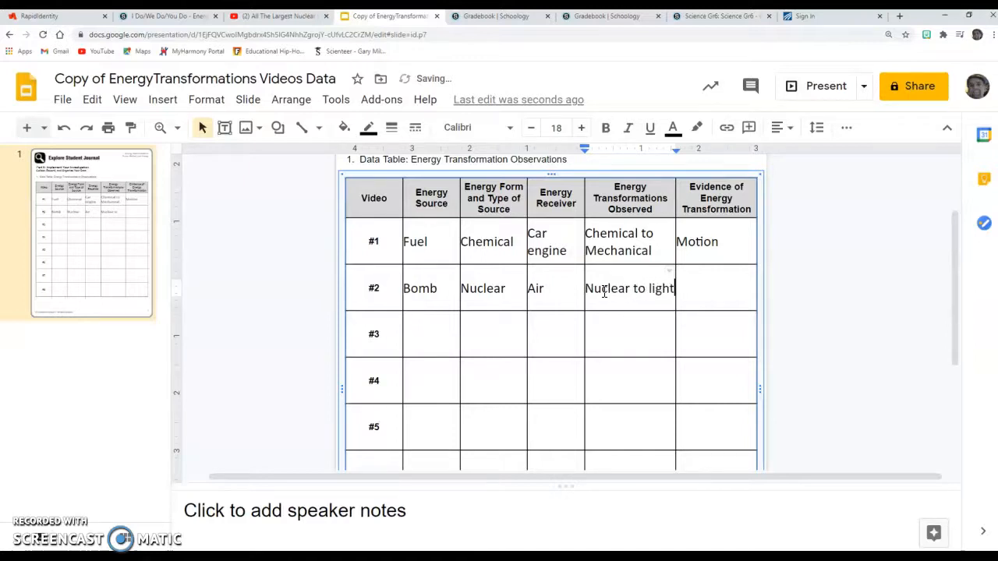
text(and h)
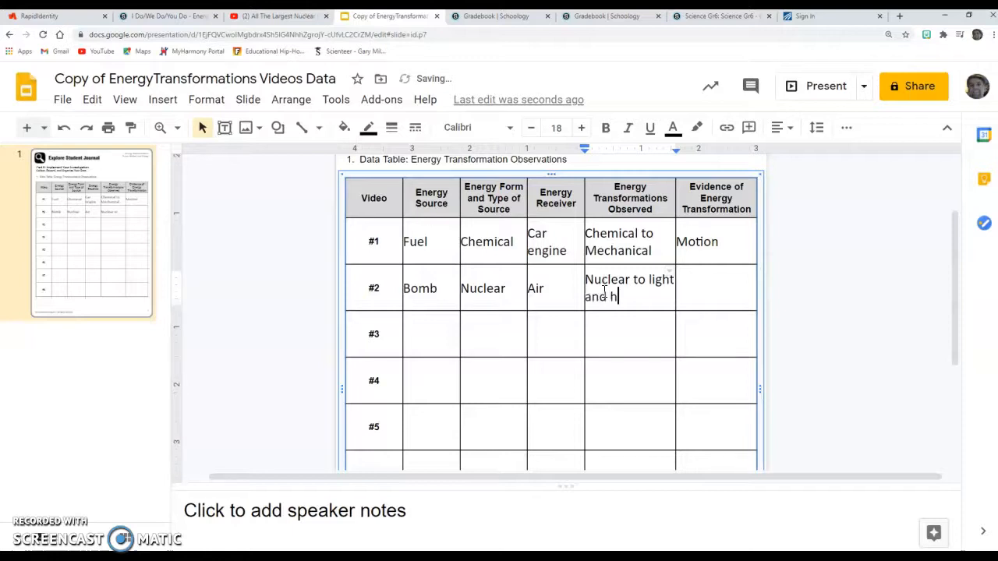
text(eat)
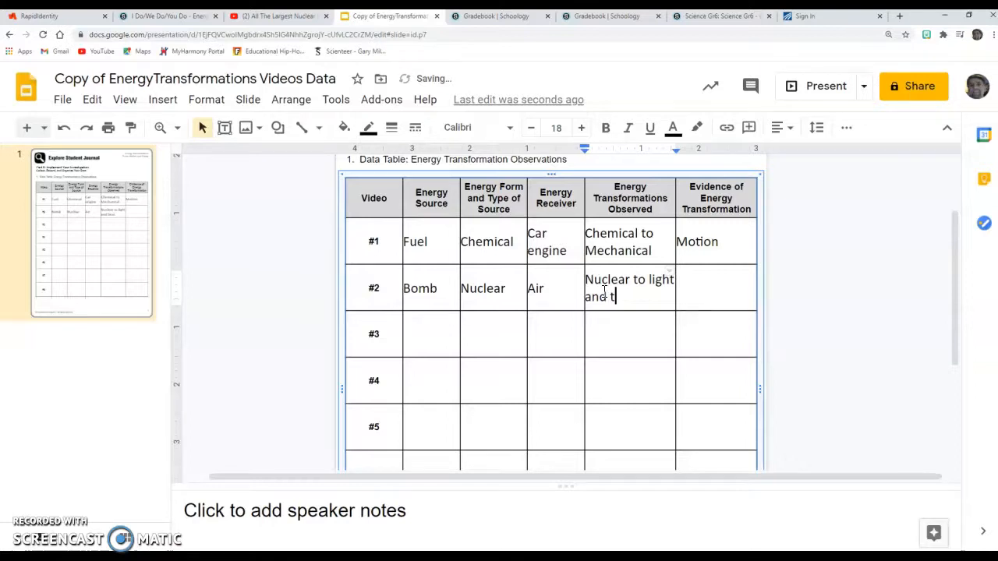
text(heram)
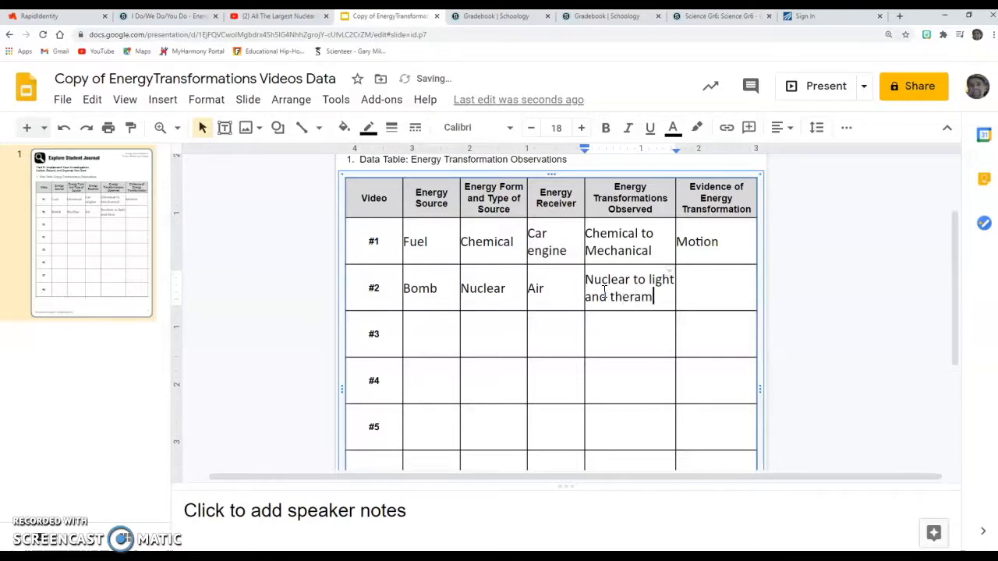
text(thermal)
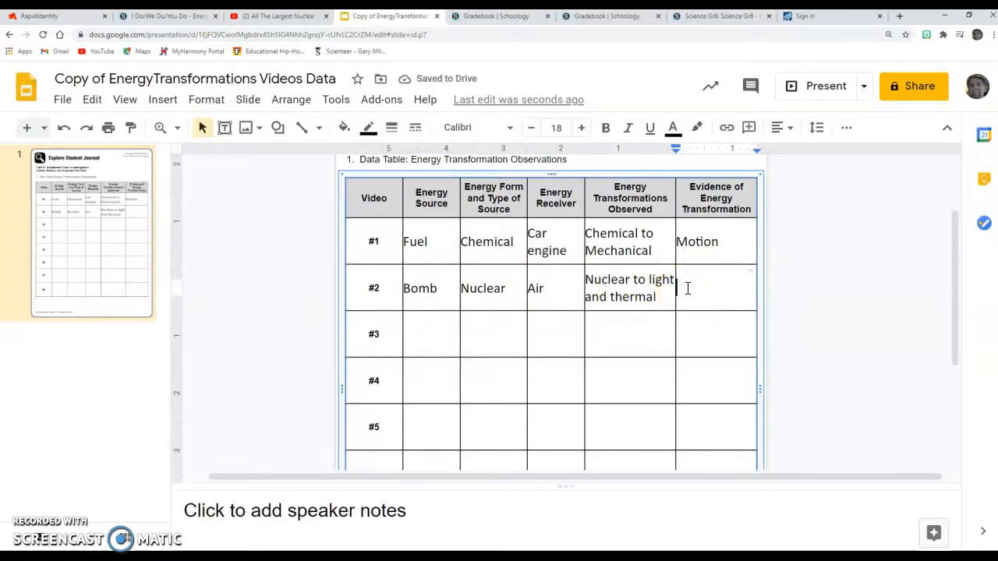
Enter 'Observation' as row #2's evidence and select row #3's energy source cell.
text(ob)
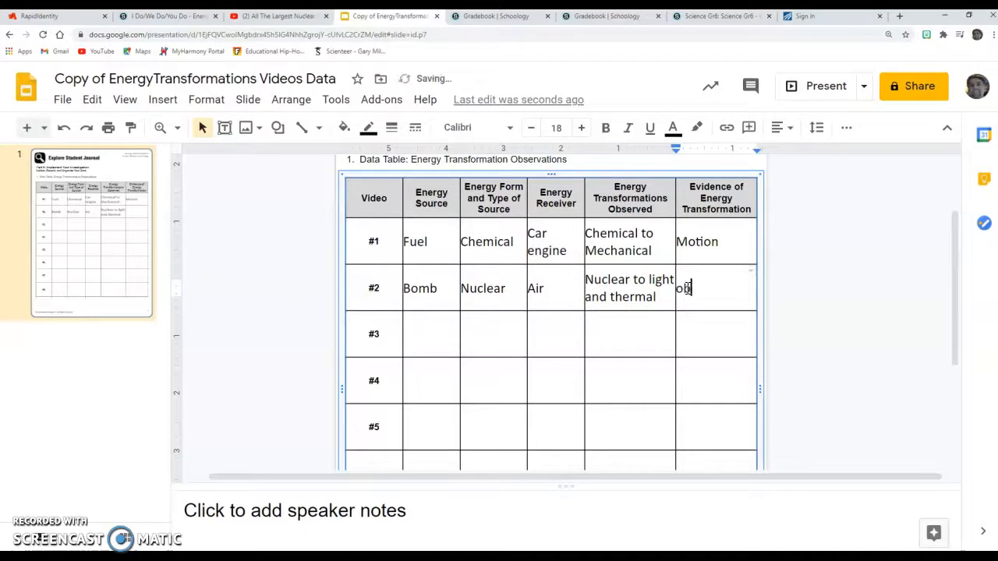
text(servation)
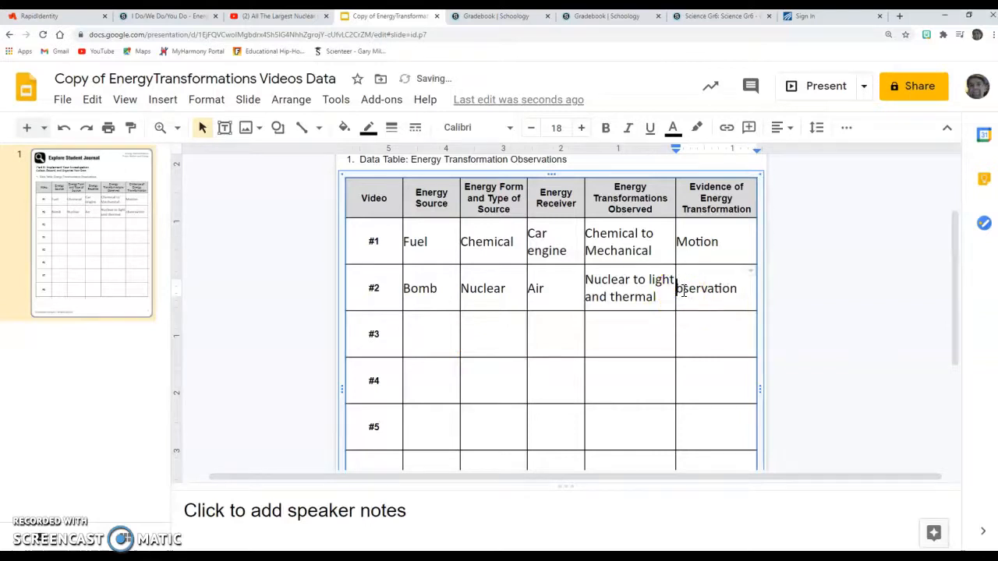
click(432, 334)
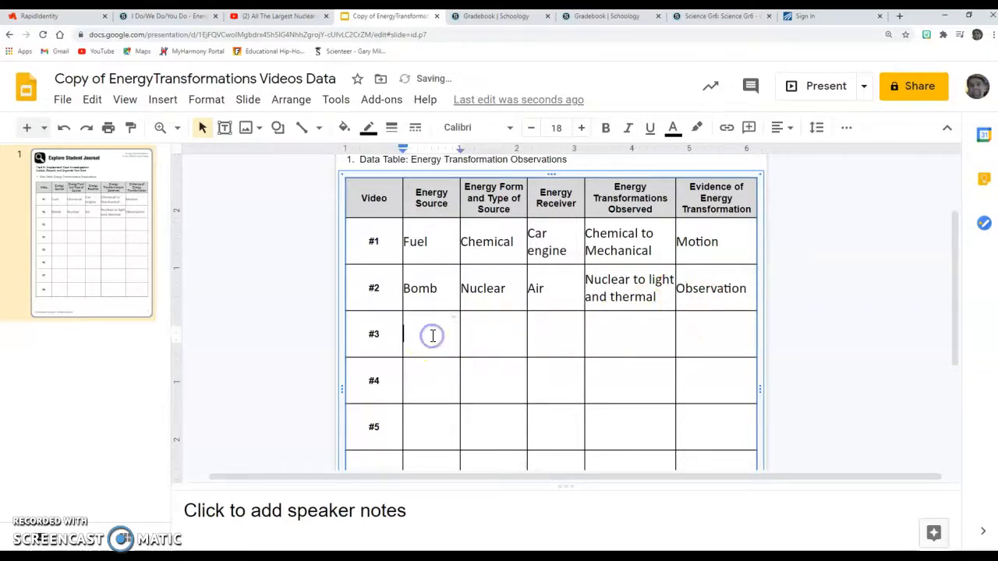